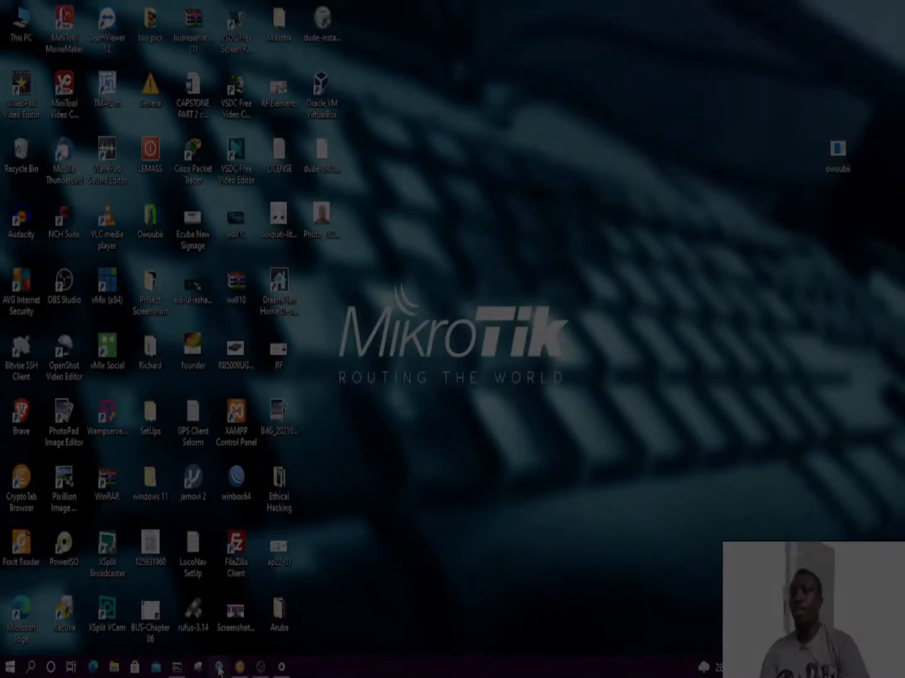
Launch WinBox and select the SXTsq radio 08:55:31:49:50:6C from Neighbors as the connect address
double_click(236, 480)
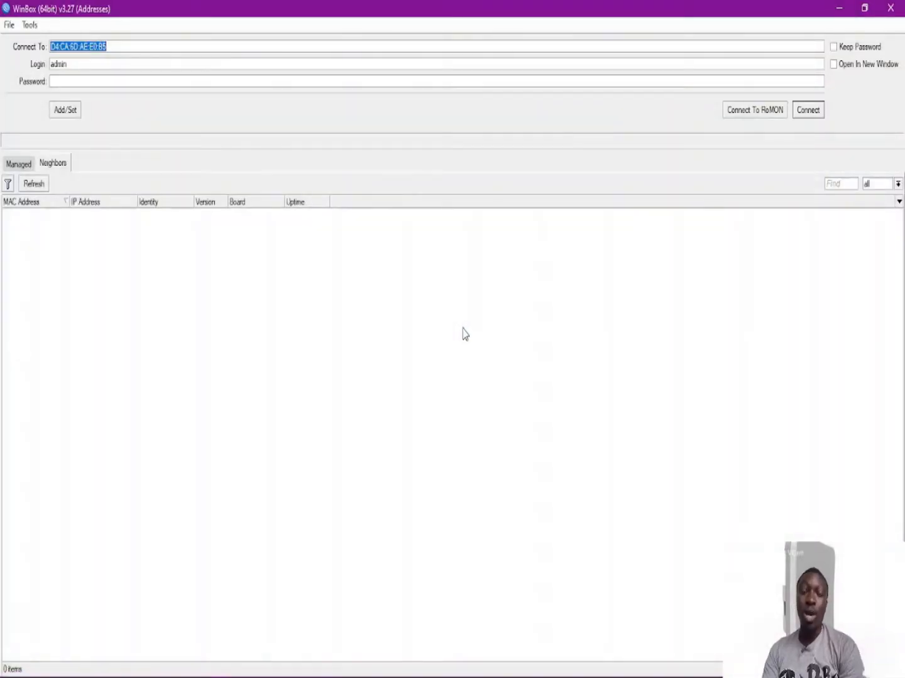
left_click(34, 183)
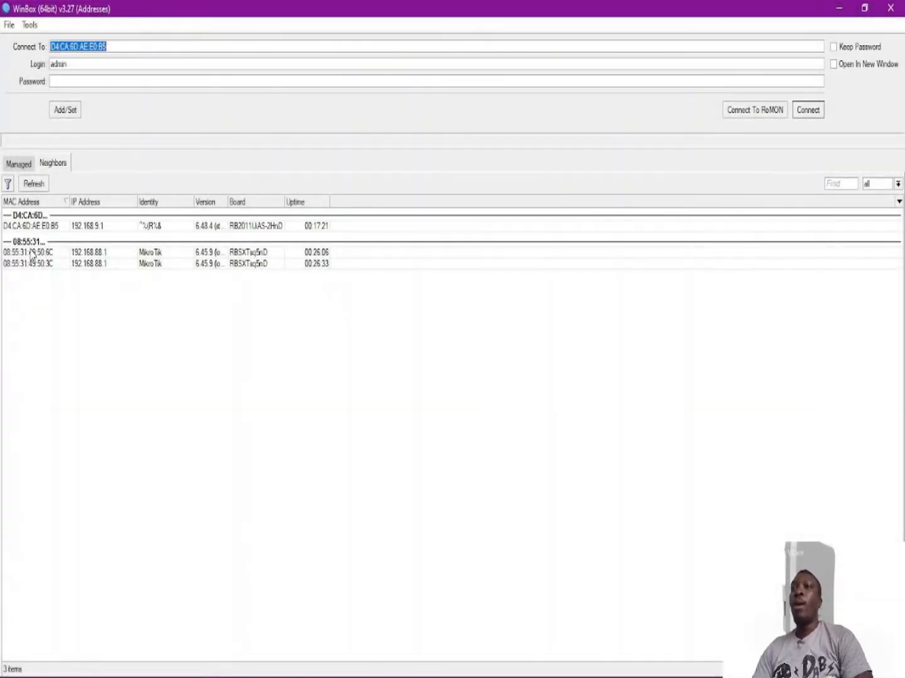
left_click(28, 251)
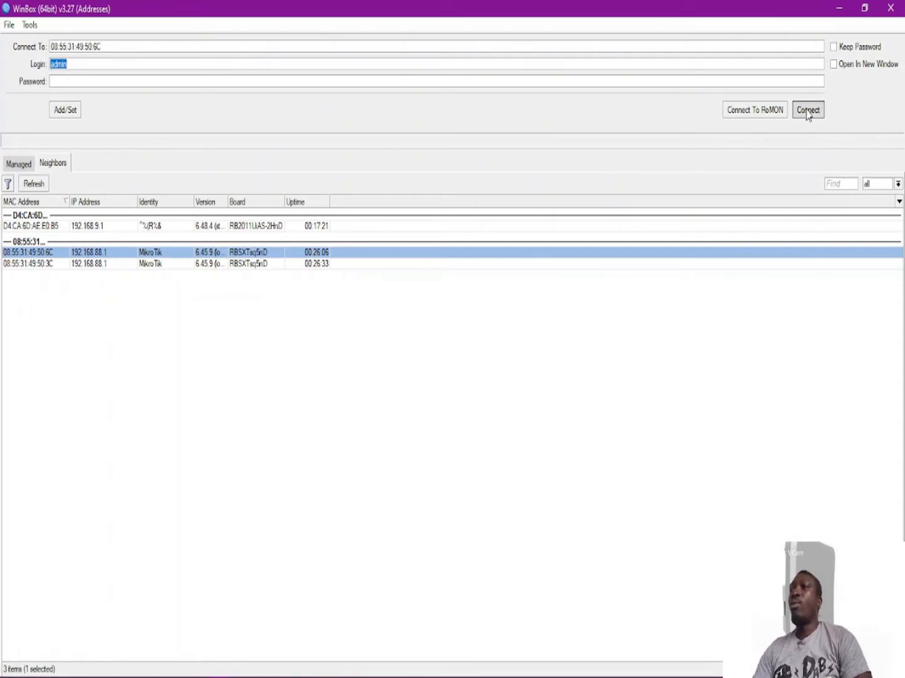
Connect to the radio, maximize the session and show the Wireless interfaces list with wlan1
left_click(806, 110)
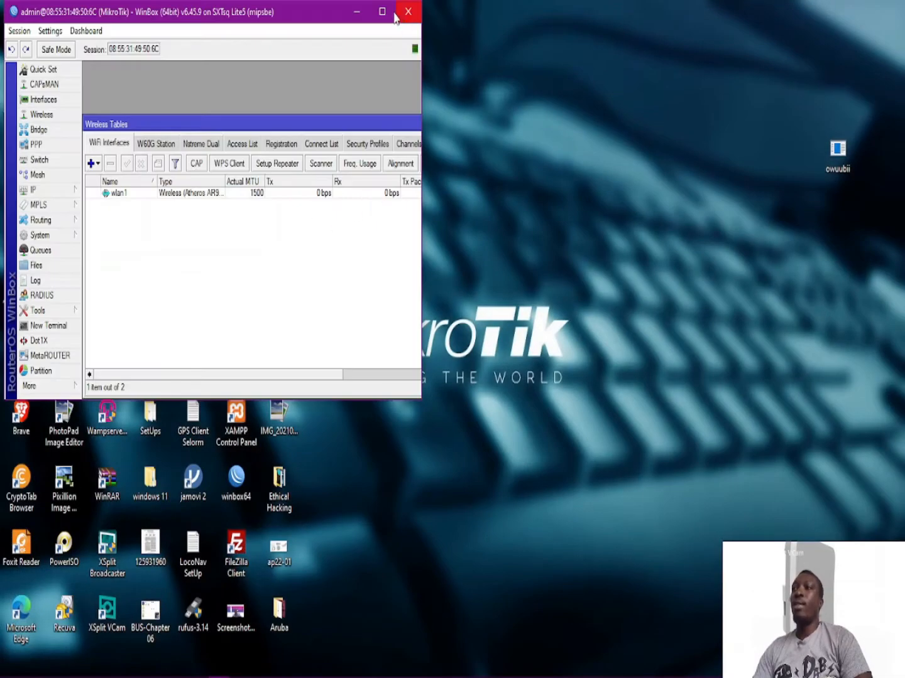
left_click(382, 11)
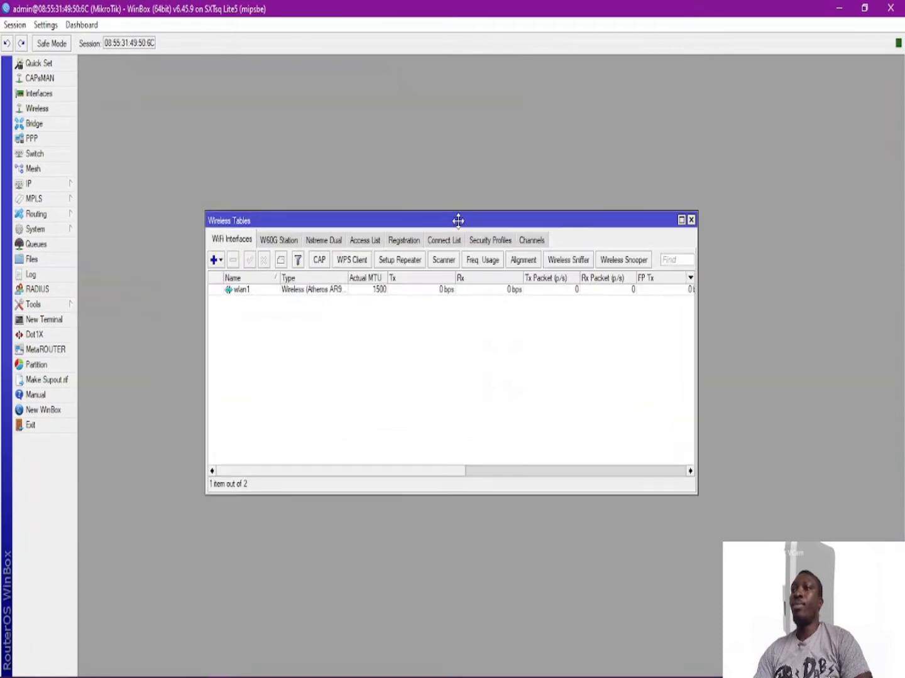
left_click_drag(458, 220, 458, 279)
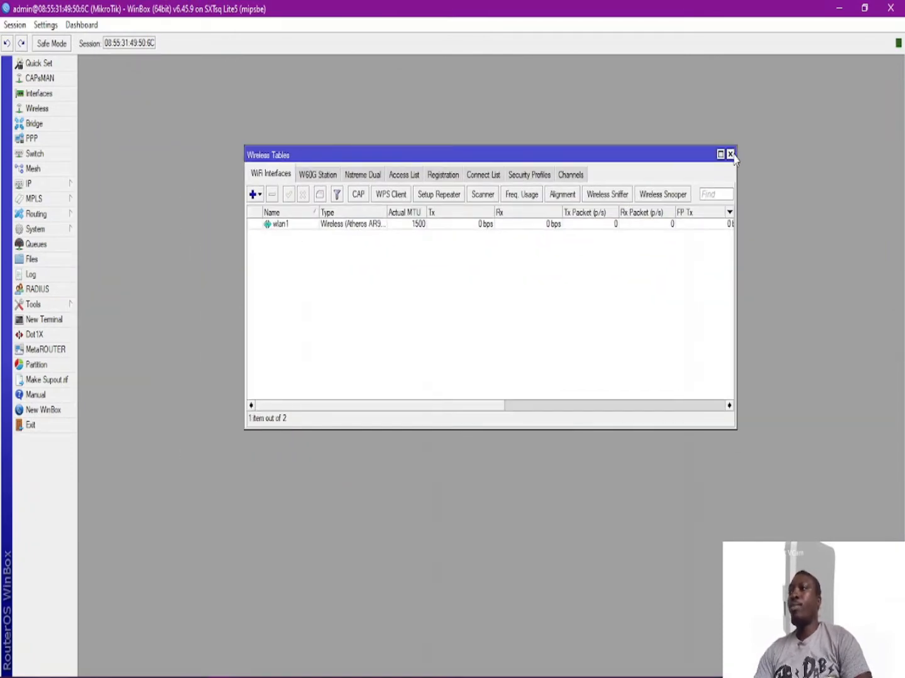
left_click(730, 155)
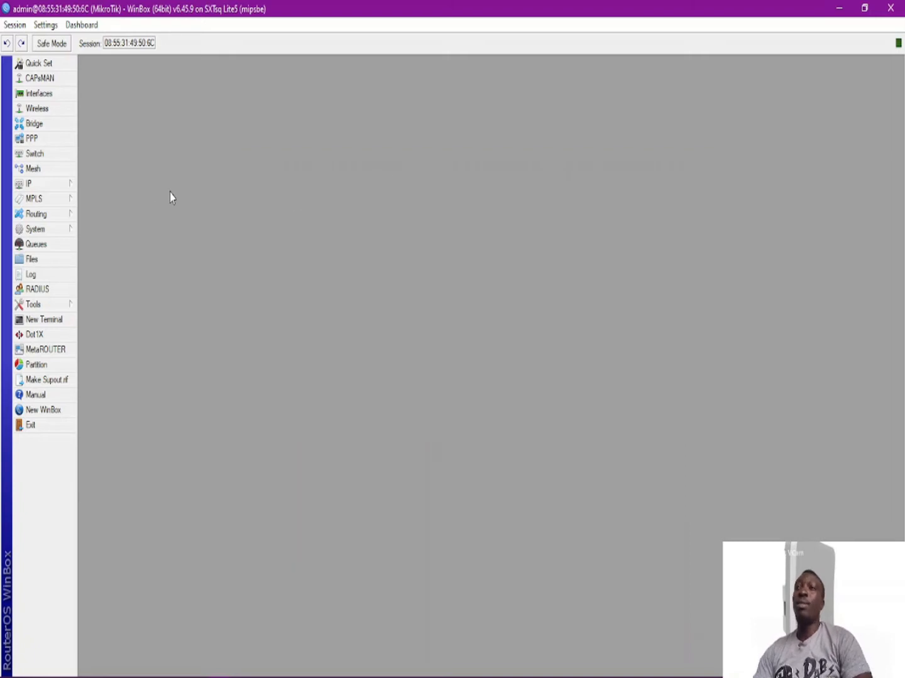
mouse_move(37, 108)
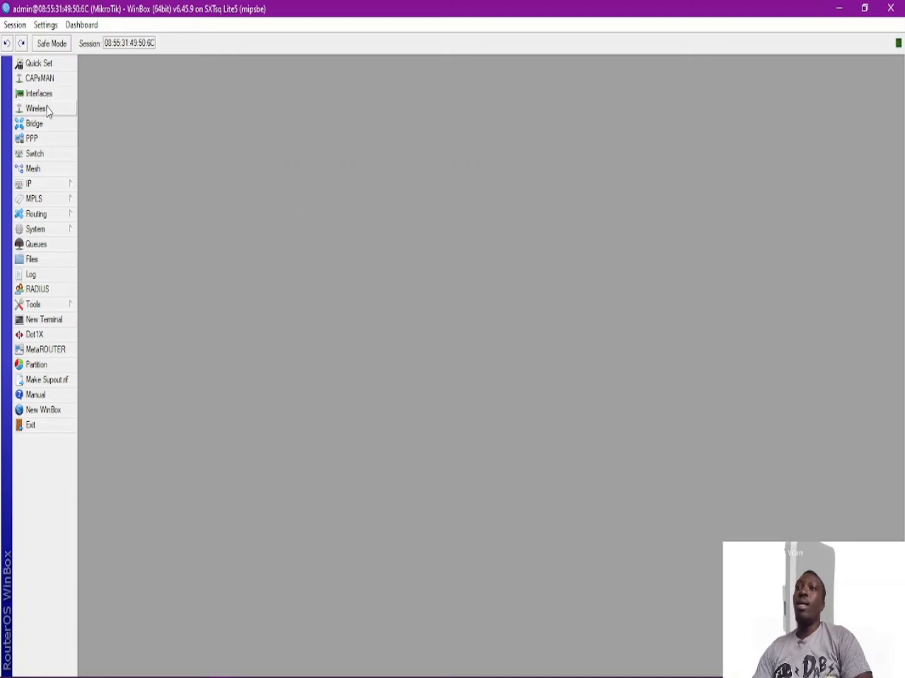
left_click(36, 108)
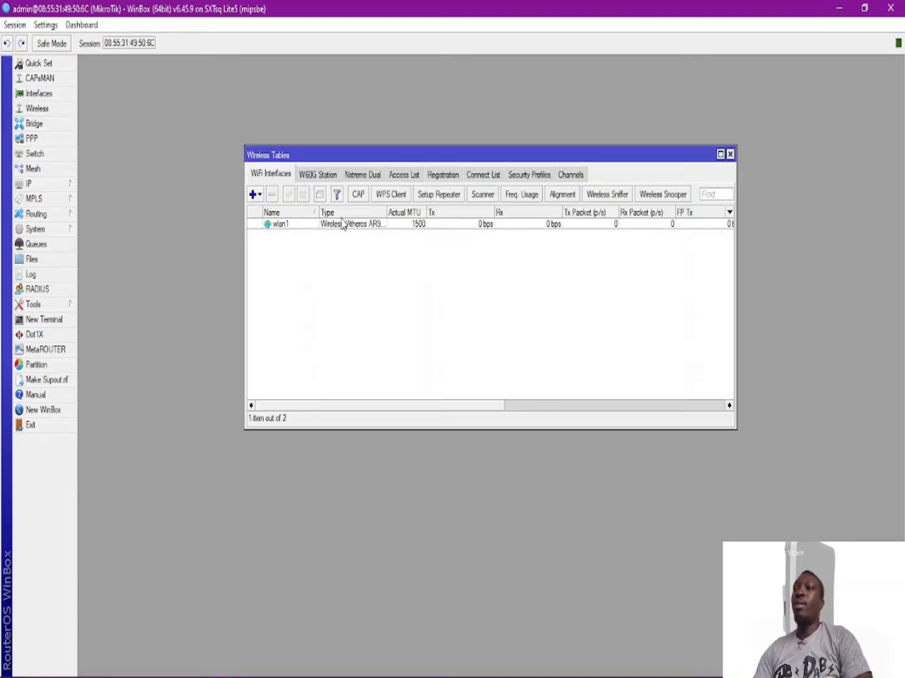
Set wlan1 to bridge mode, enter the network name and apply it
double_click(279, 224)
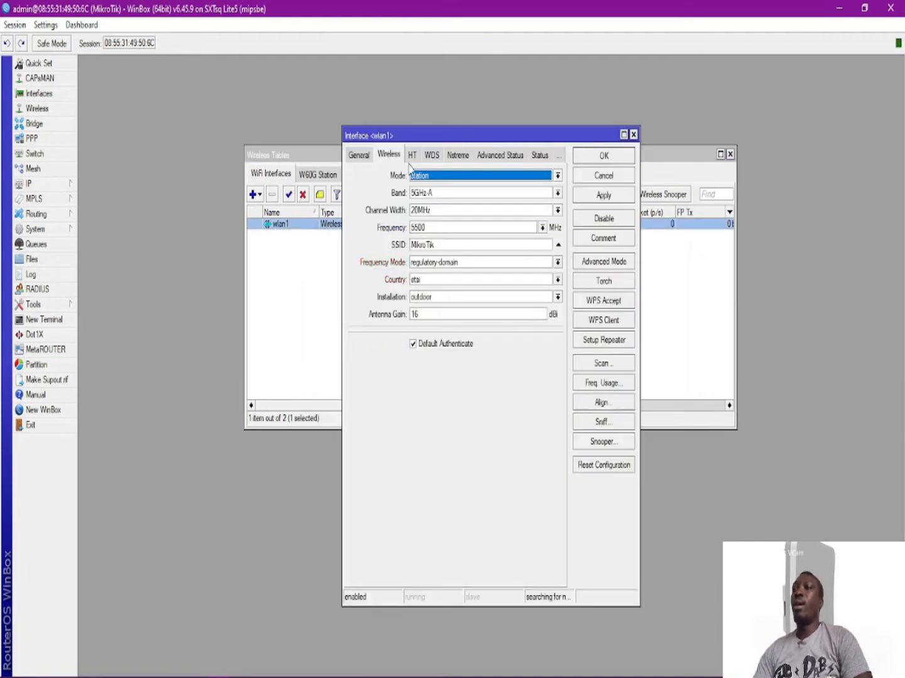
left_click(555, 176)
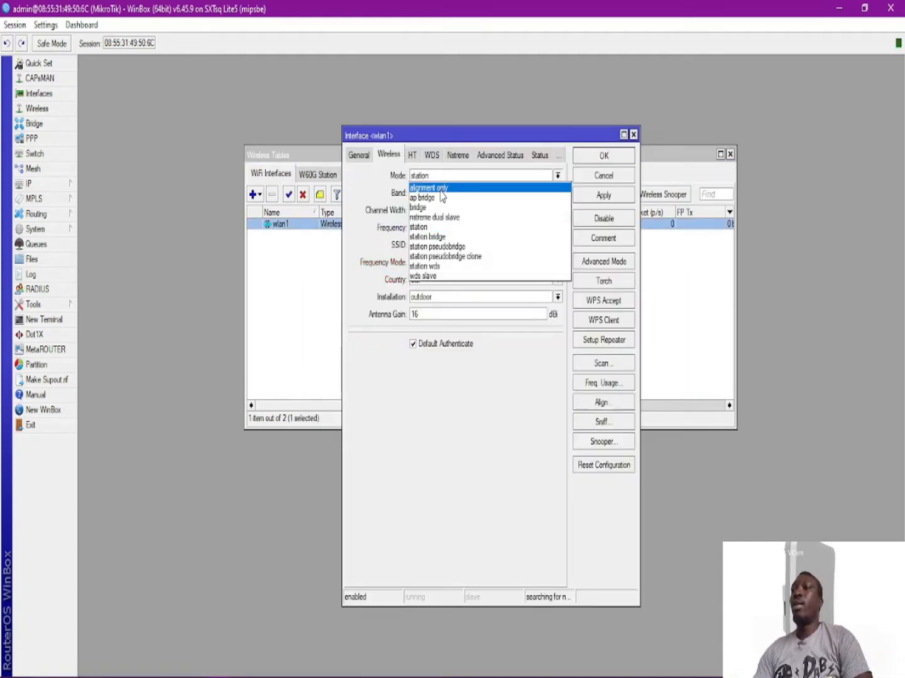
left_click(417, 208)
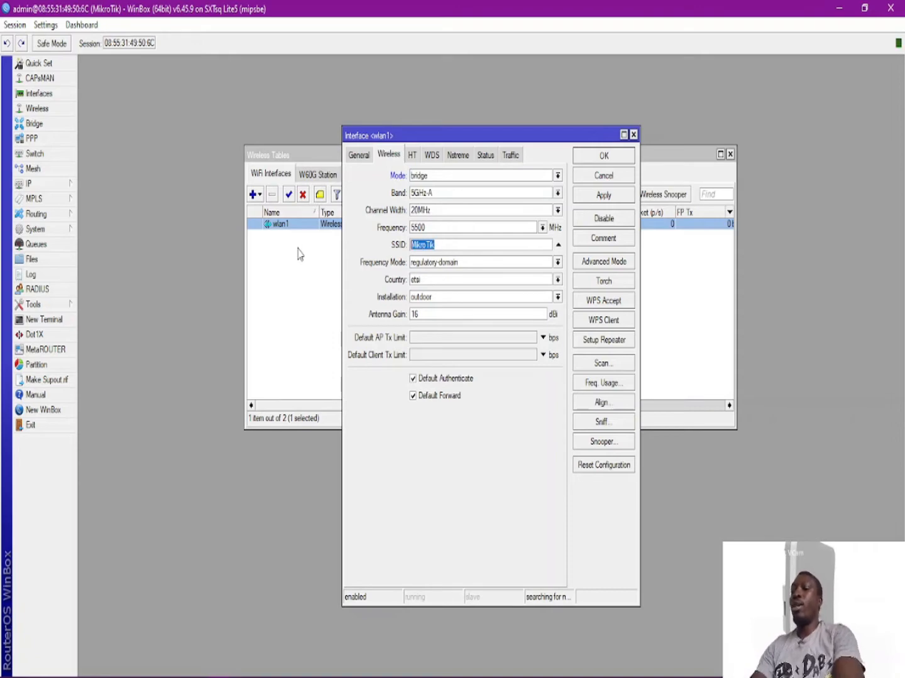
type("TEDS")
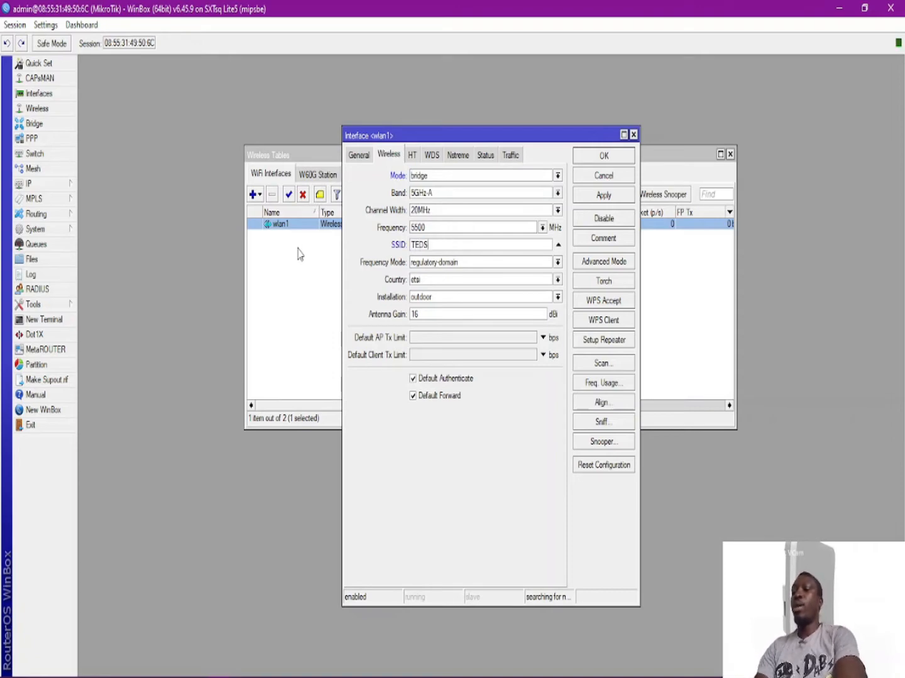
key("BackSpace")
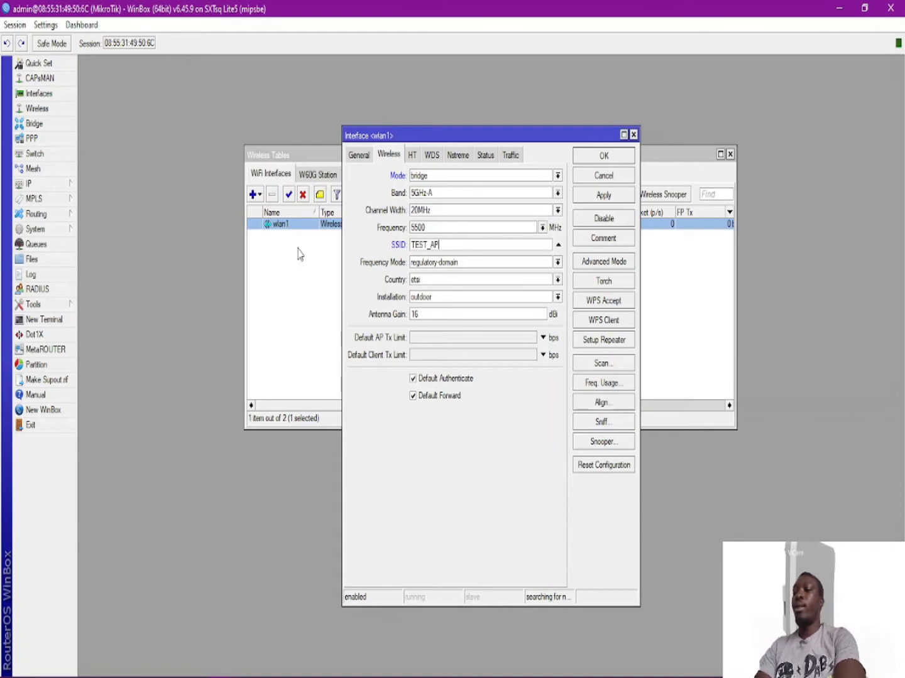
mouse_move(590, 204)
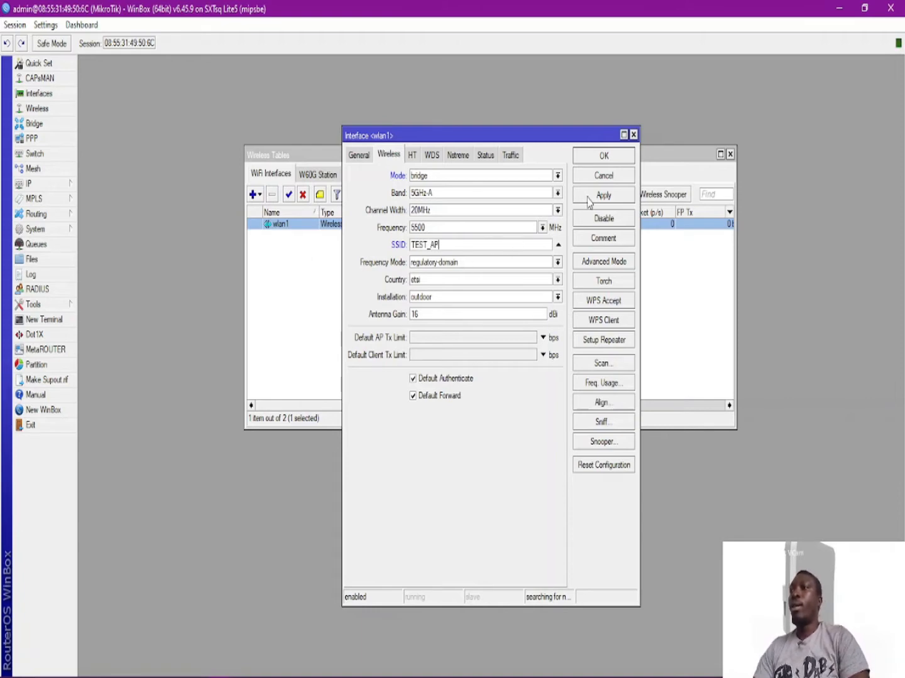
left_click(484, 176)
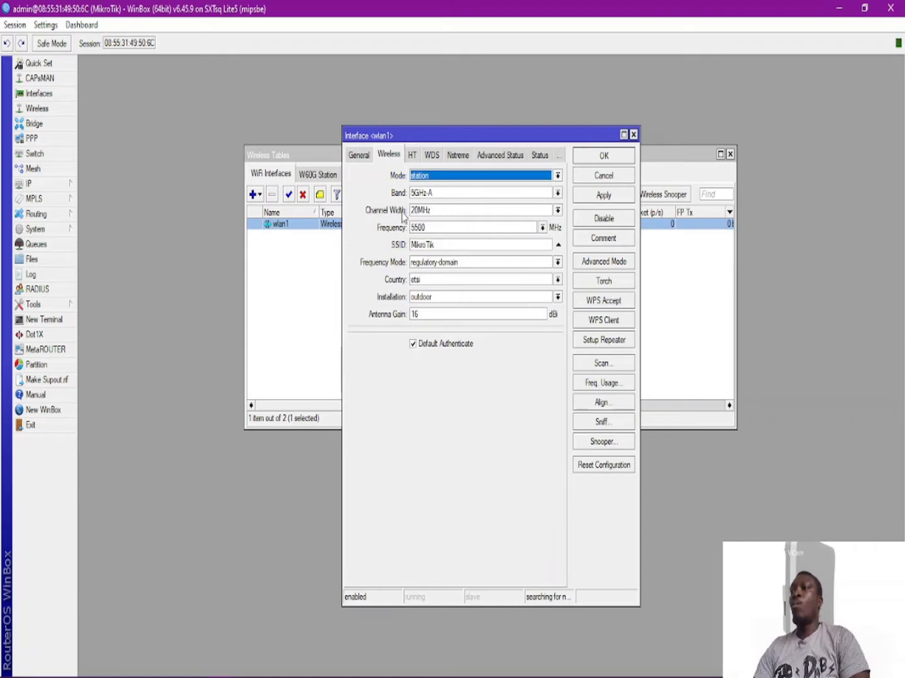
Re-select bridge mode with SSID TEST_AP and save the wlan1 settings
left_click(557, 176)
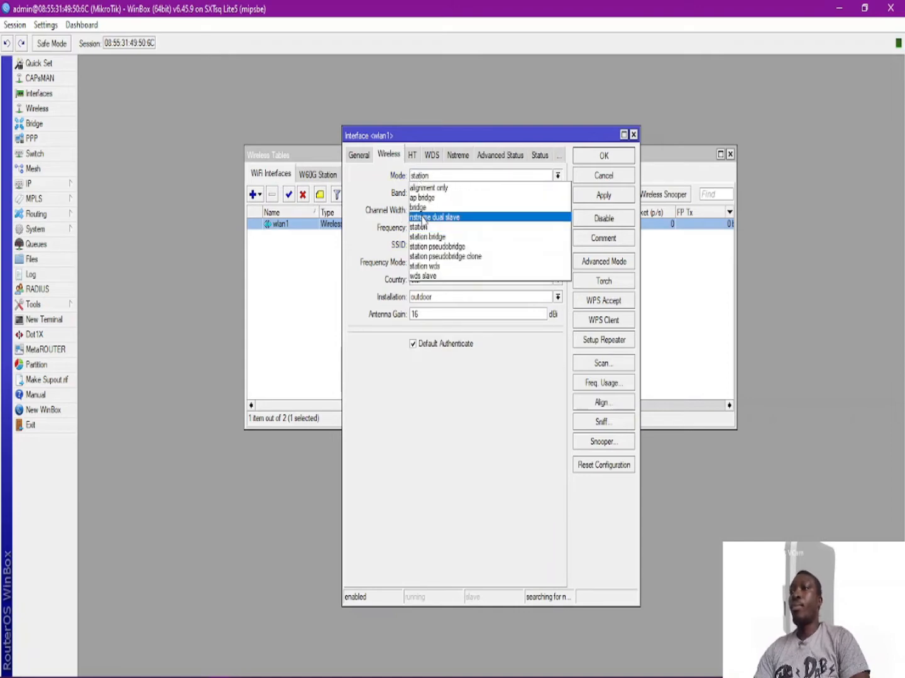
left_click(417, 207)
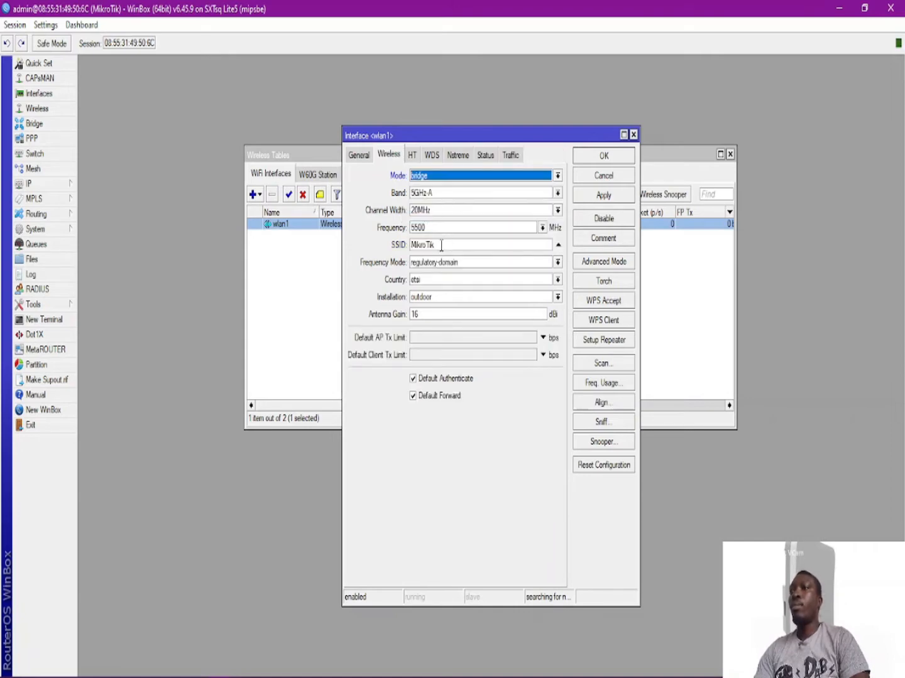
type("TEST_AP")
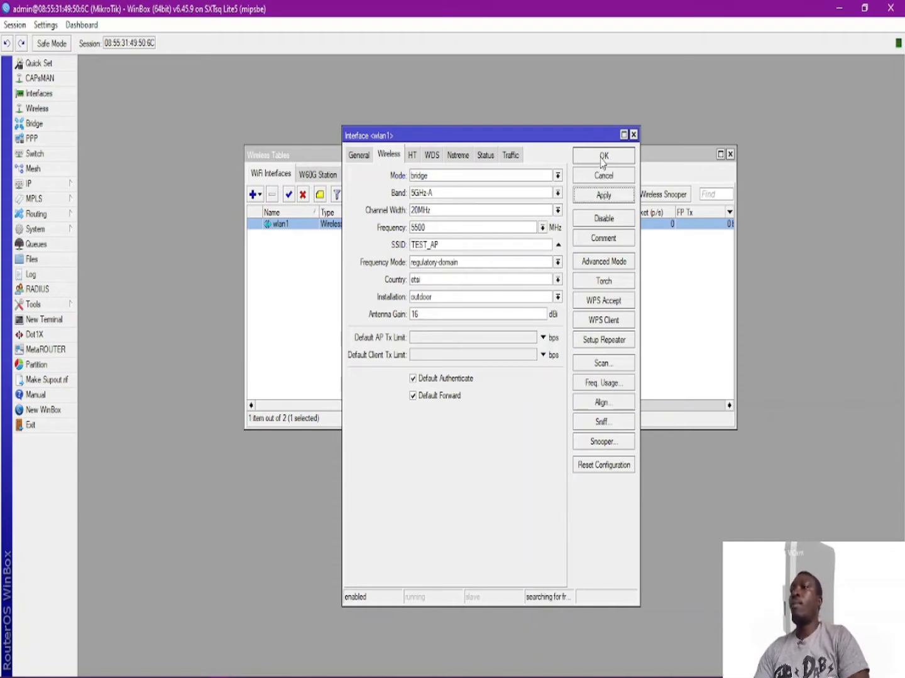
left_click(603, 156)
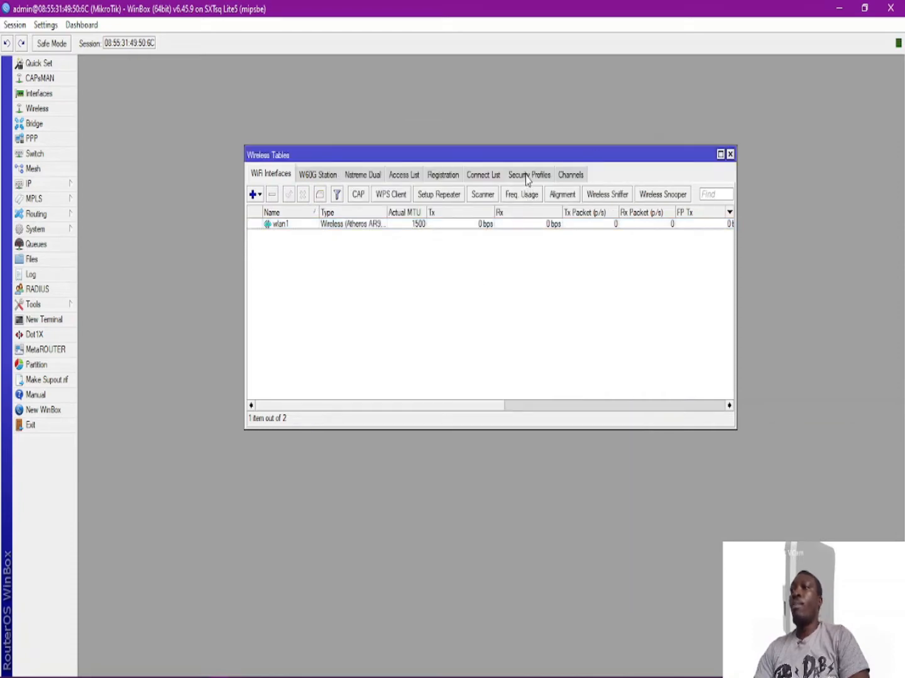
Set the default security profile to dynamic keys with WPA2 PSK and try a short pre-shared key
left_click(528, 174)
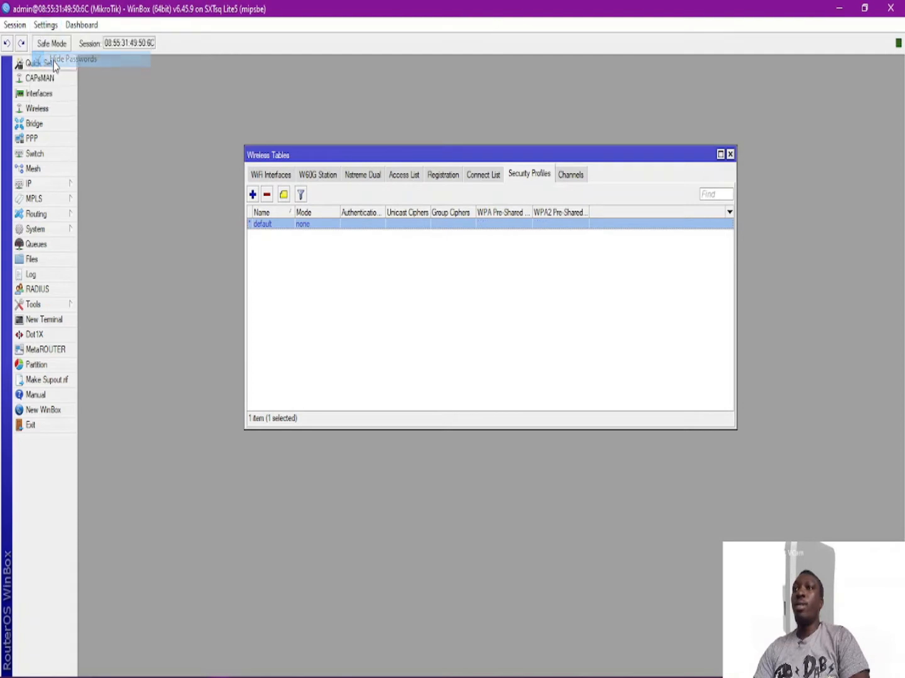
double_click(263, 224)
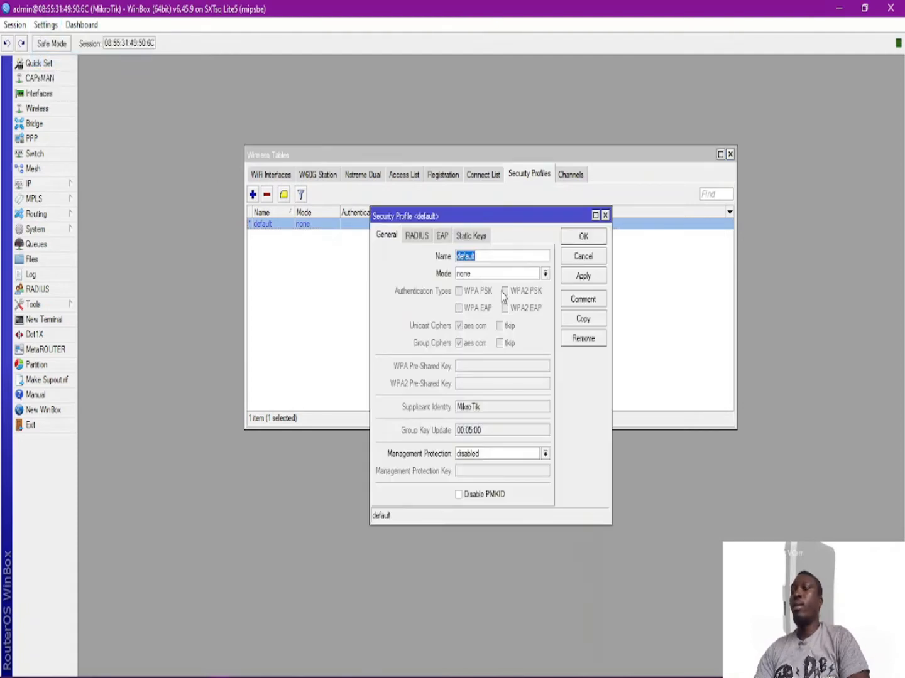
left_click(544, 274)
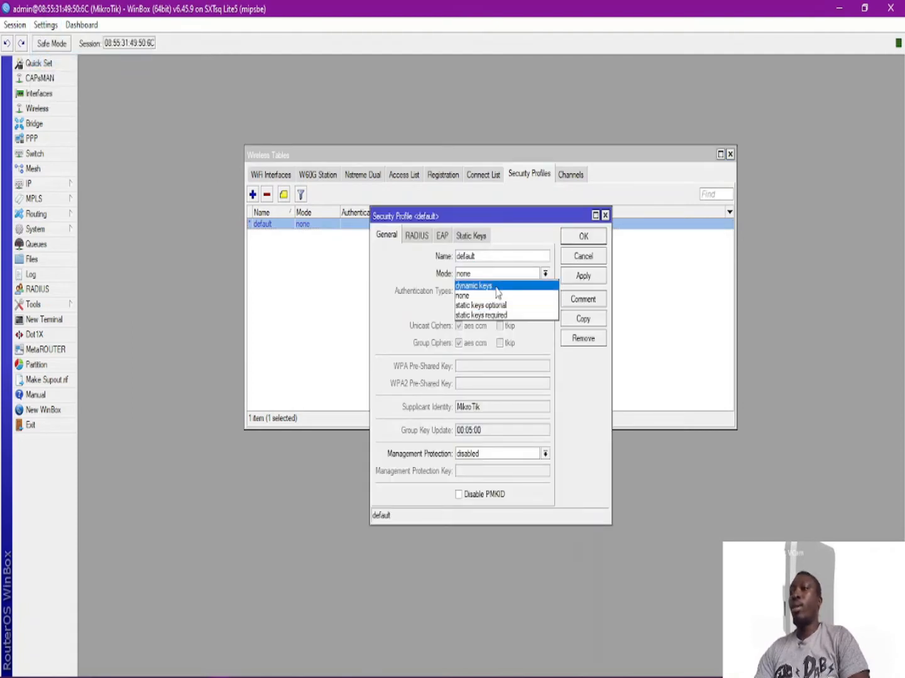
left_click(473, 286)
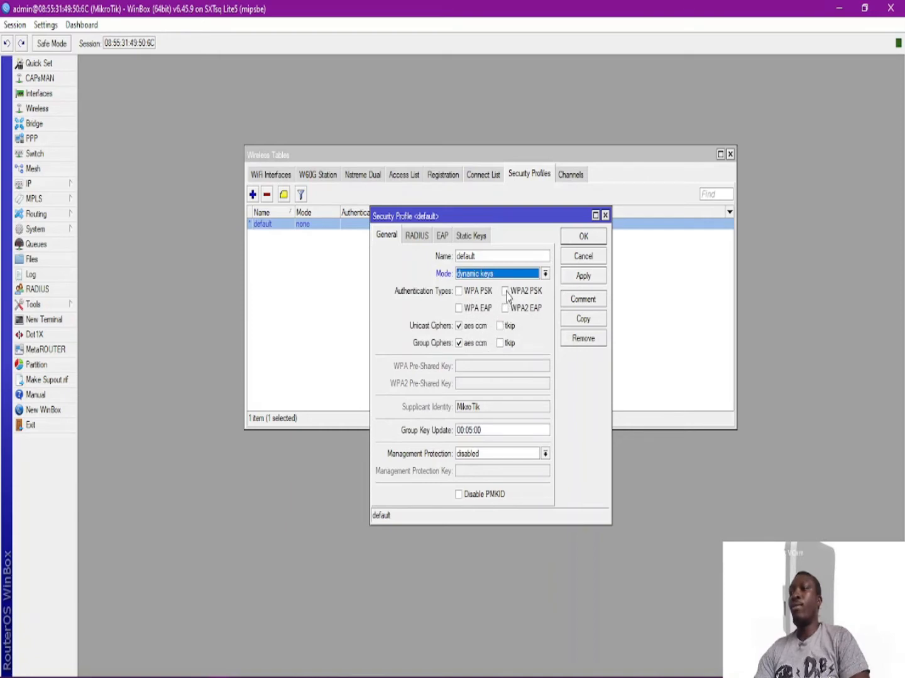
left_click(505, 291)
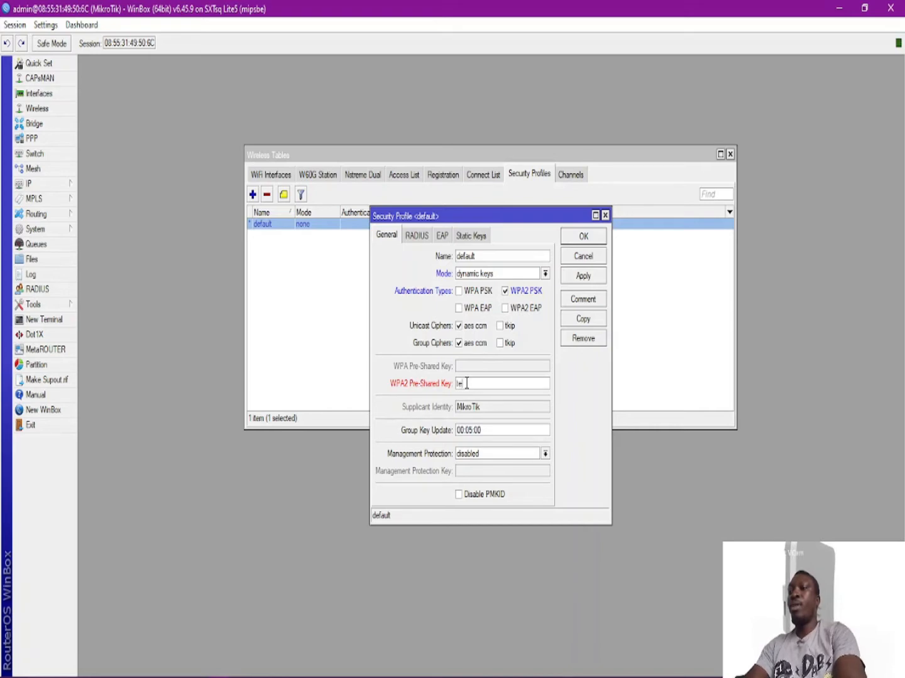
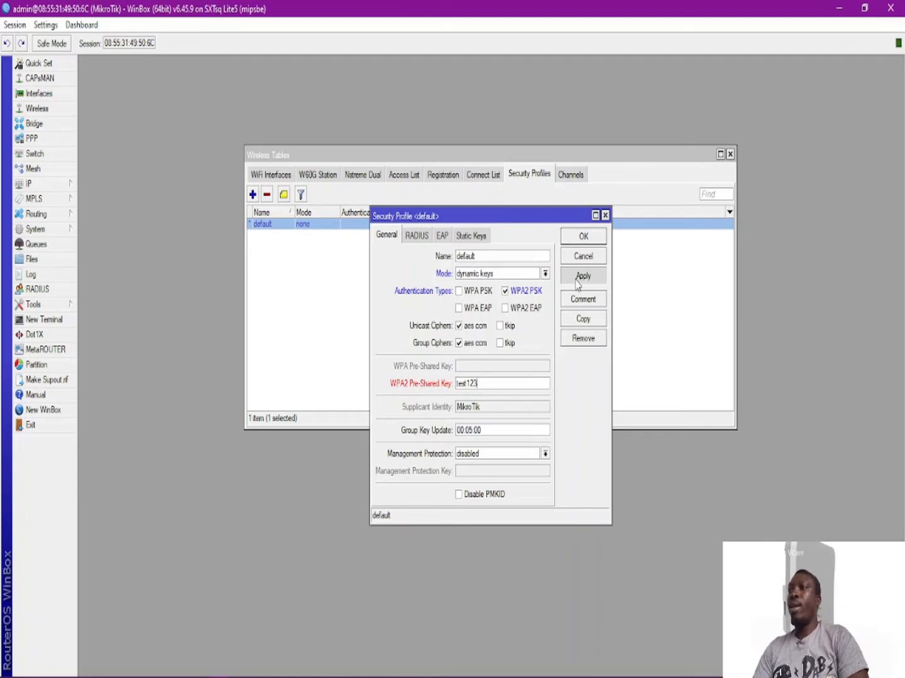
left_click(583, 276)
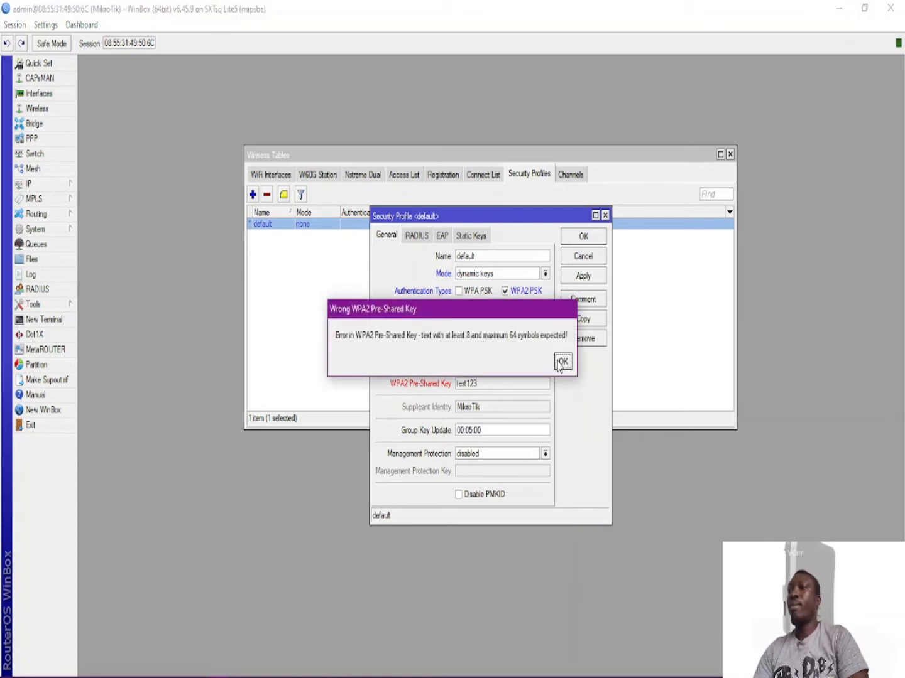
left_click(560, 362)
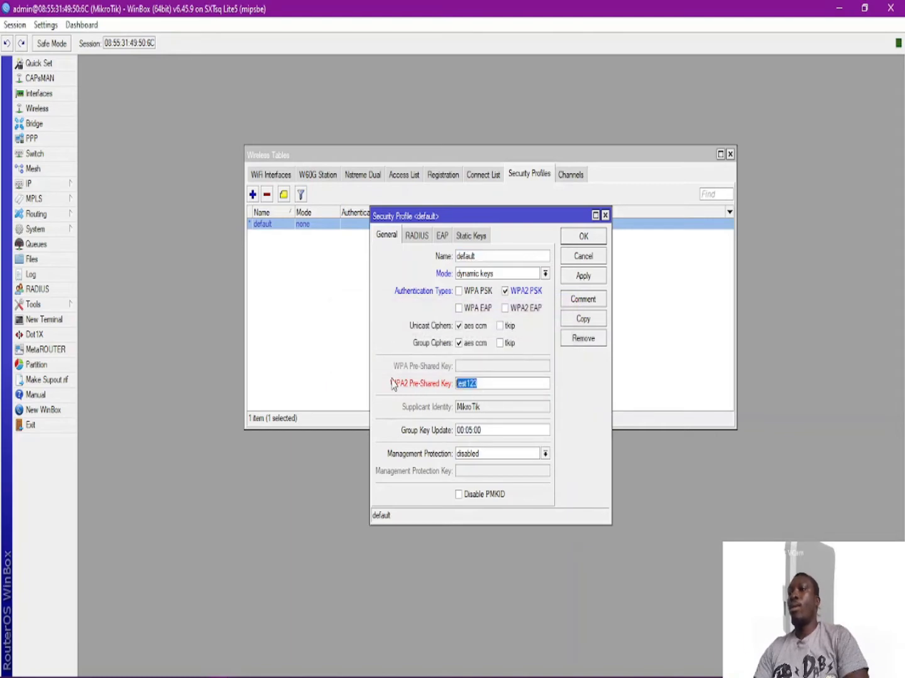
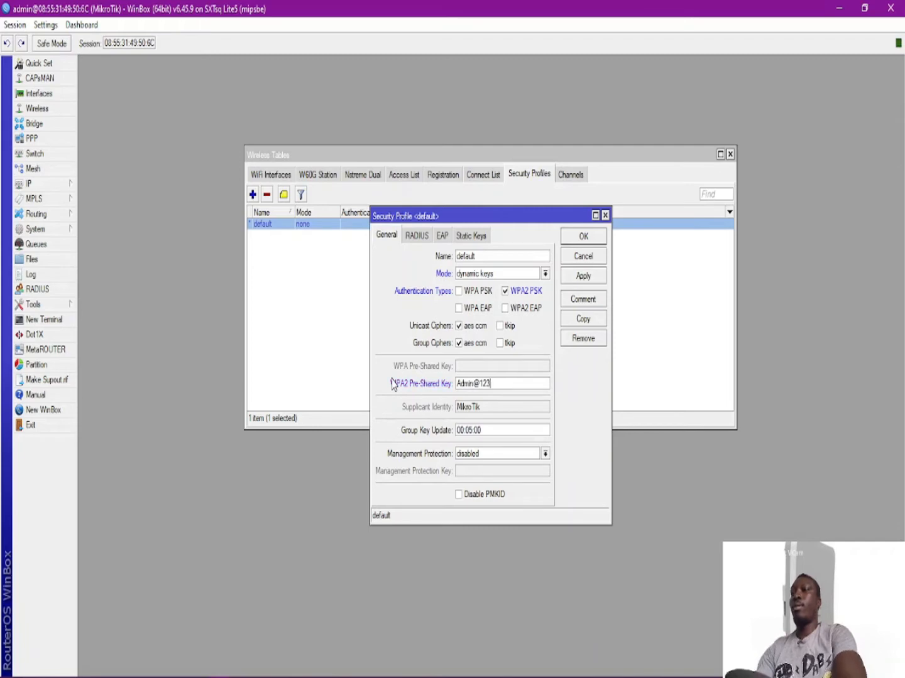
left_click(583, 276)
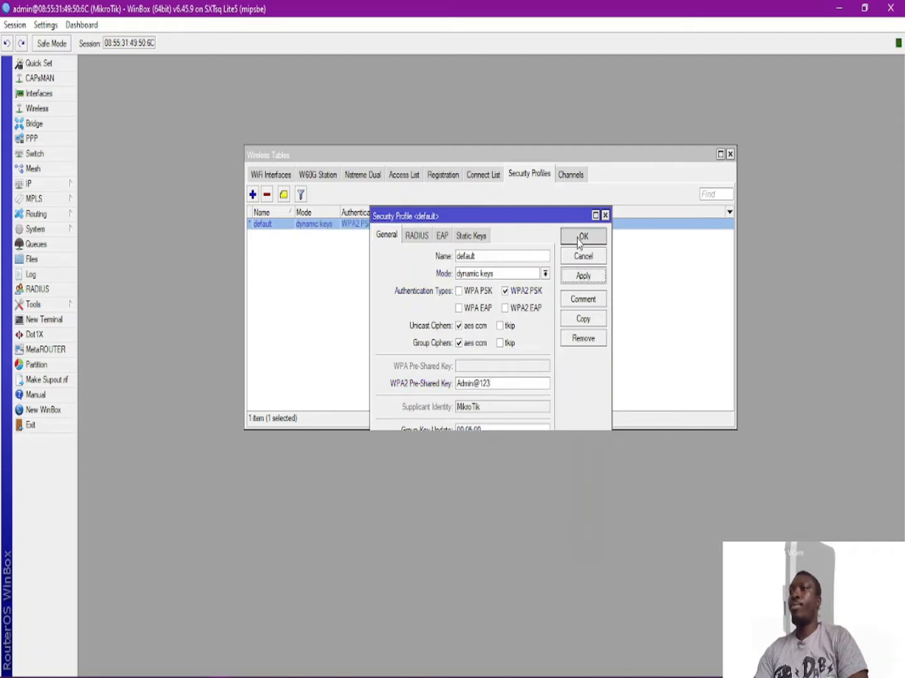
left_click(581, 236)
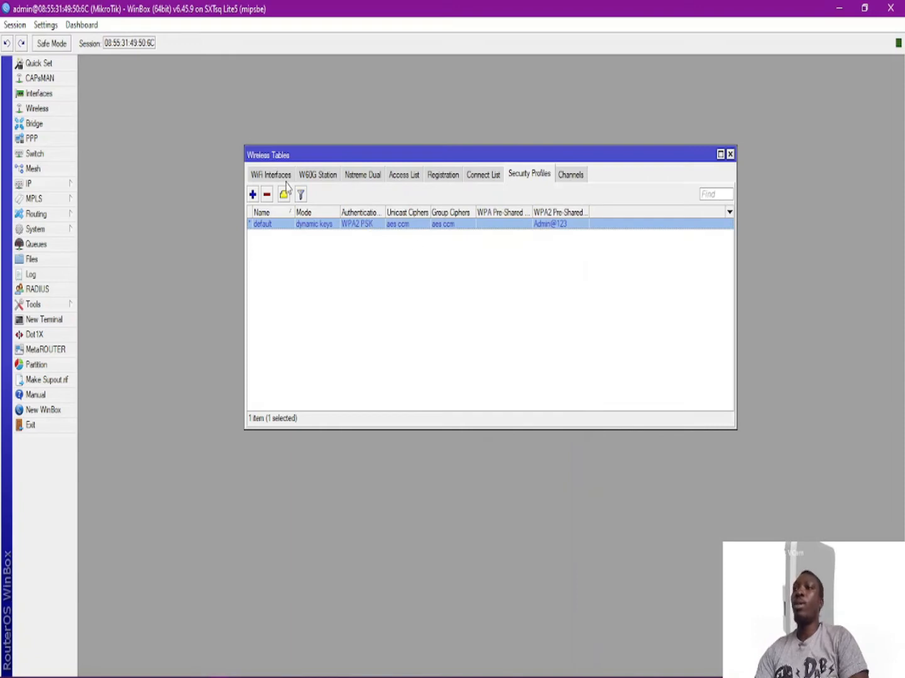
Start a new WinBox session and connect to the second radio 08:55:31:49:50:3C
left_click(270, 175)
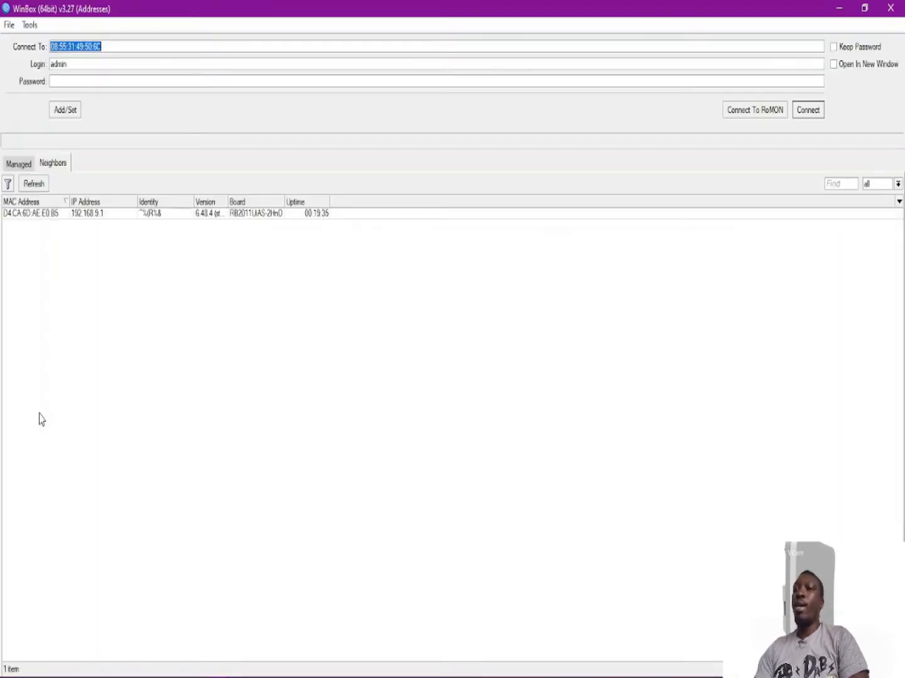
left_click(32, 184)
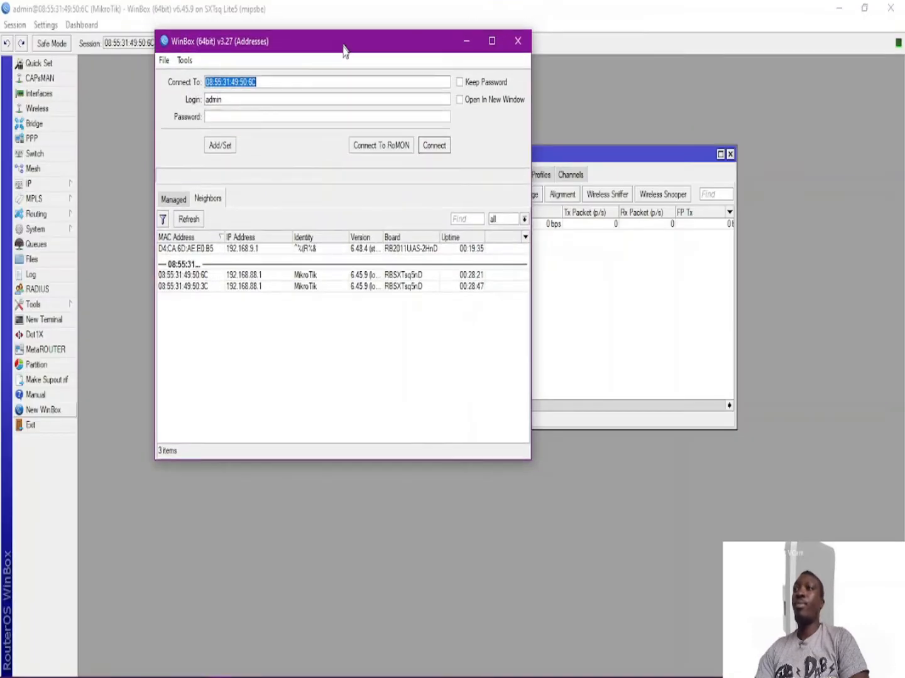
left_click(491, 40)
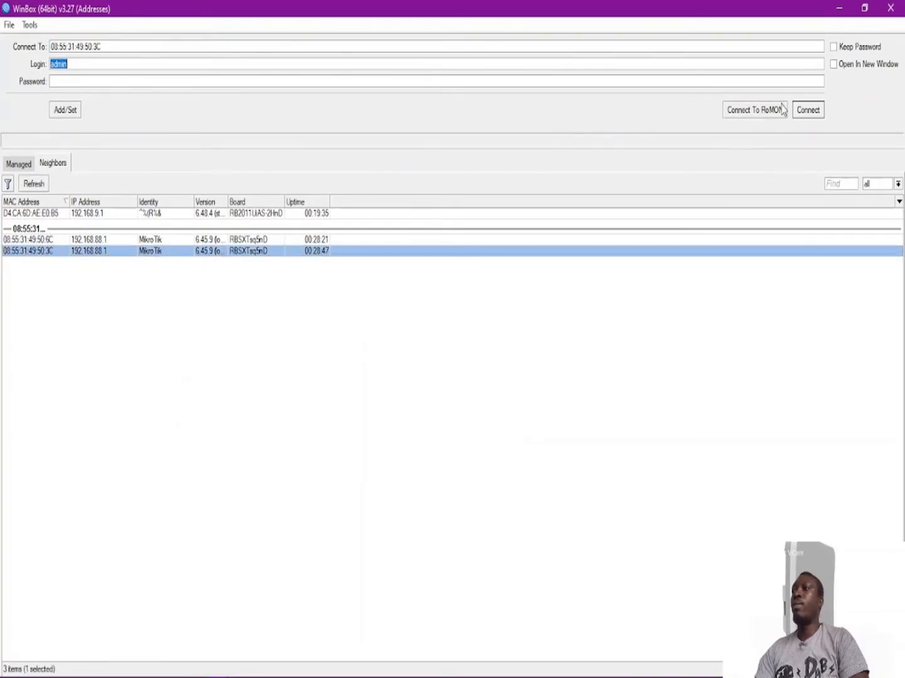
left_click(807, 109)
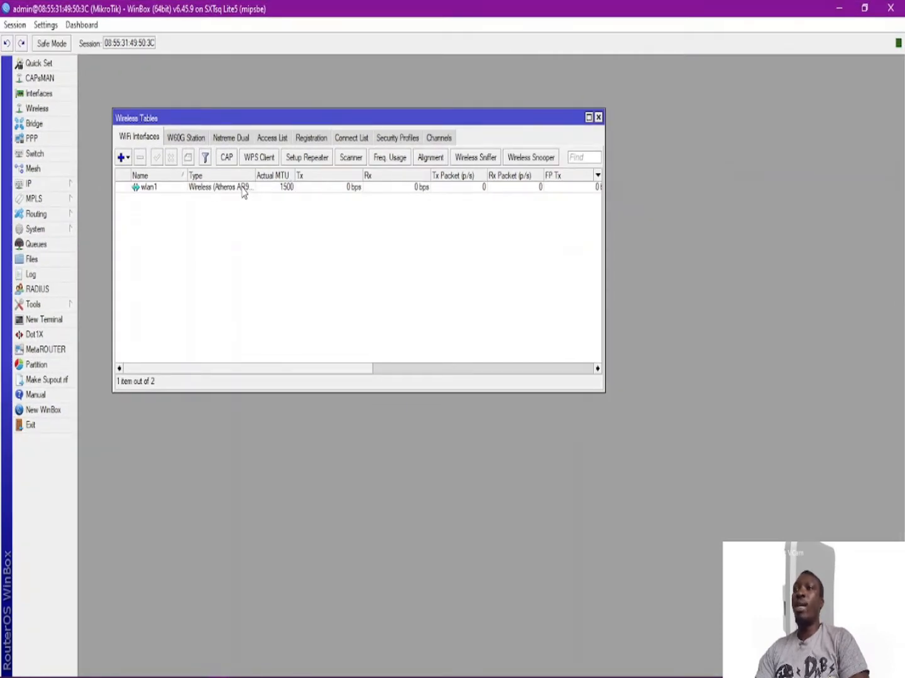
Show the second radio's wlan1 settings, station mode on 5 GHz with SSID MikroTik
double_click(148, 185)
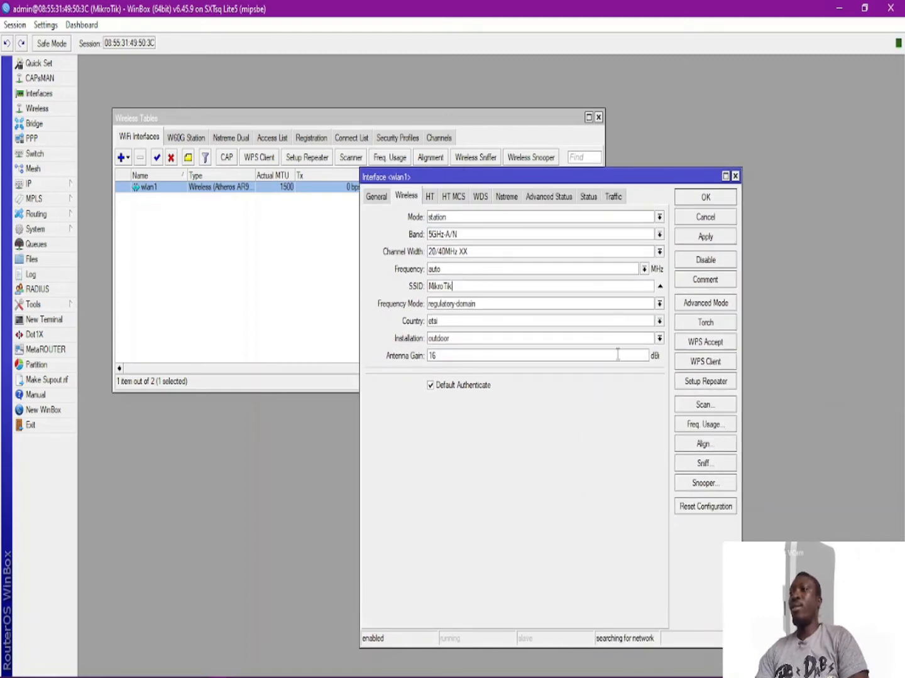
mouse_move(632, 326)
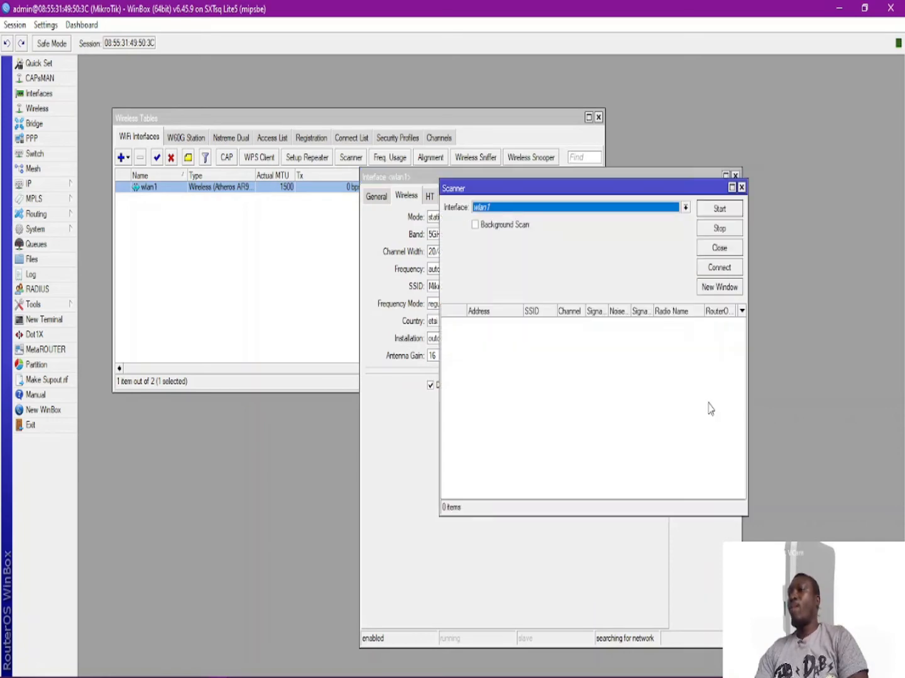
Scan for access points and join TEST_AP on 5500 MHz as a station bridge
left_click(719, 209)
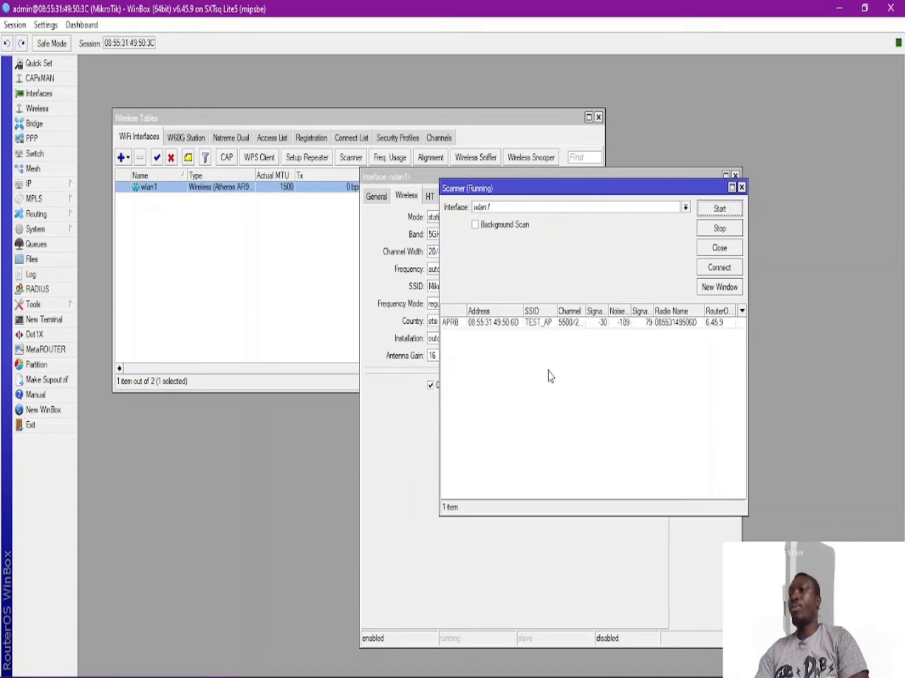
left_click(512, 322)
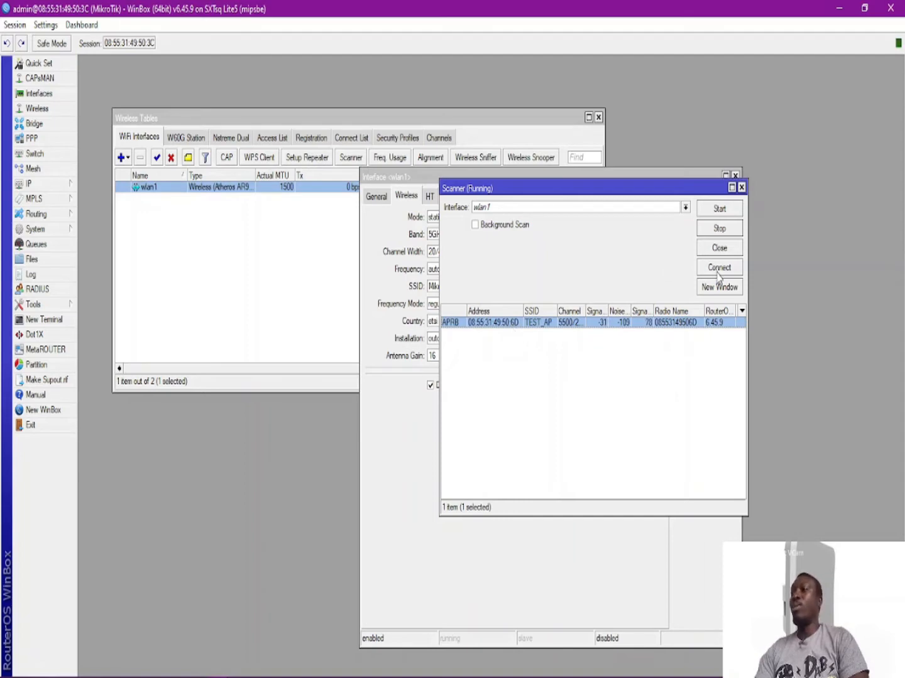
left_click(719, 268)
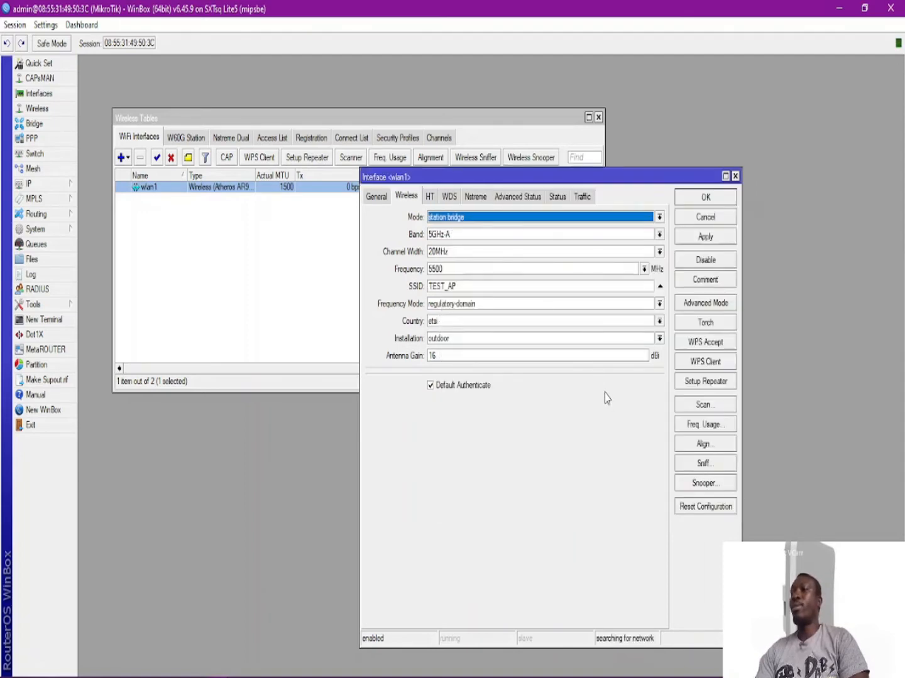
mouse_move(628, 428)
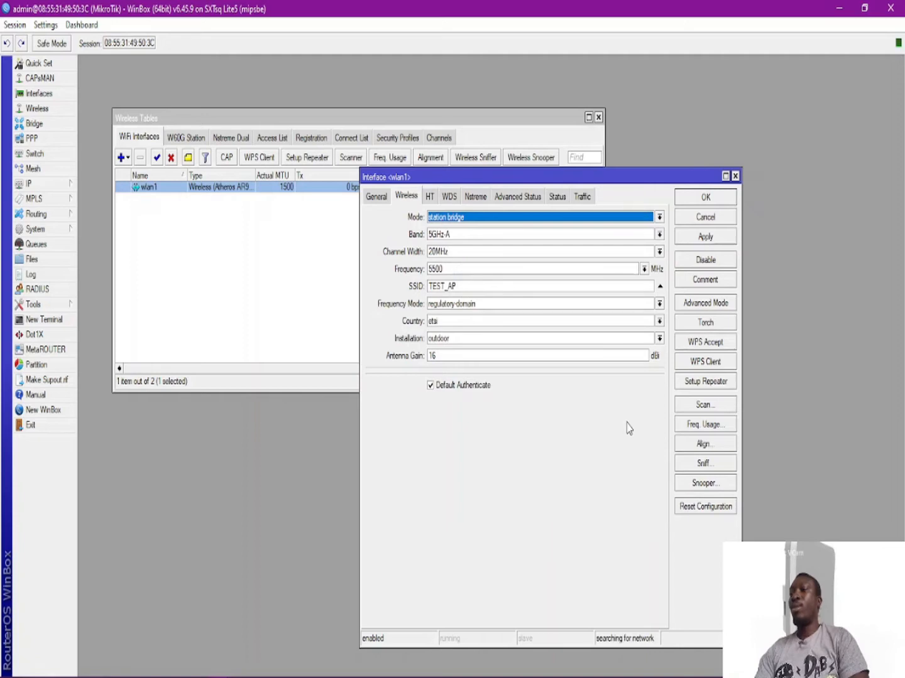
left_click(397, 137)
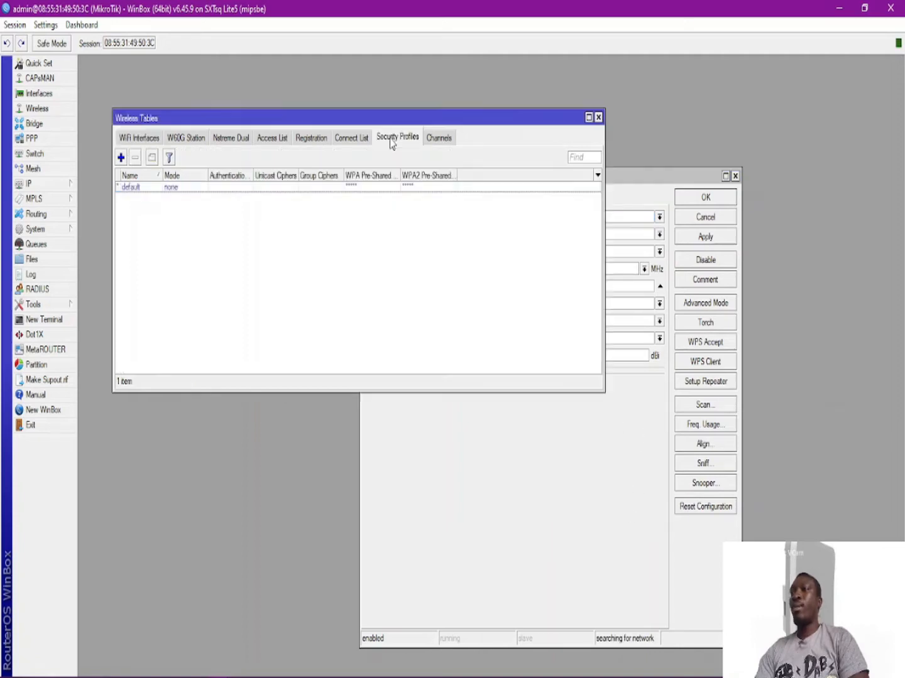
double_click(129, 186)
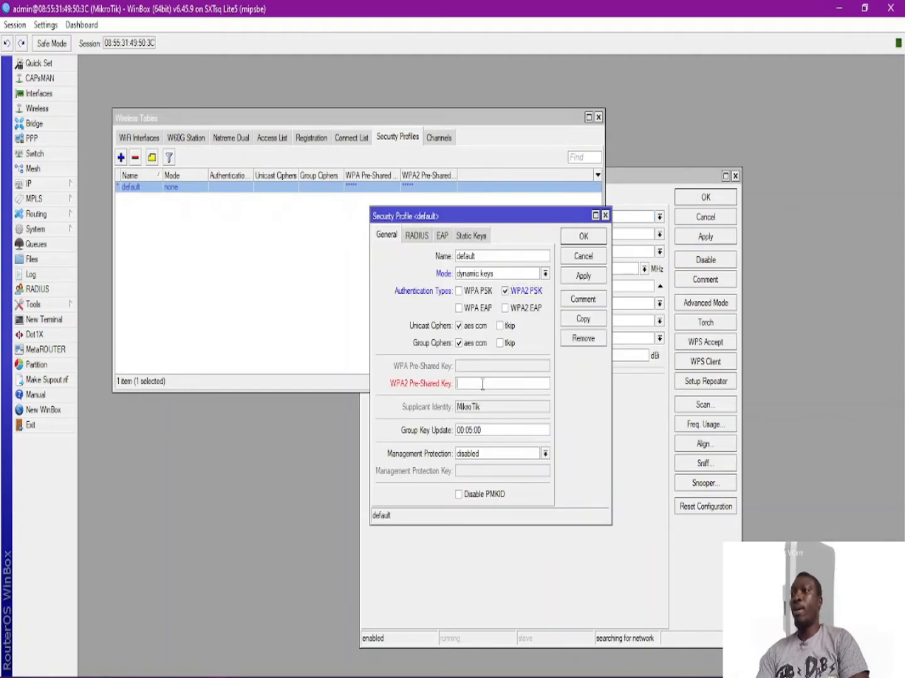
type("*")
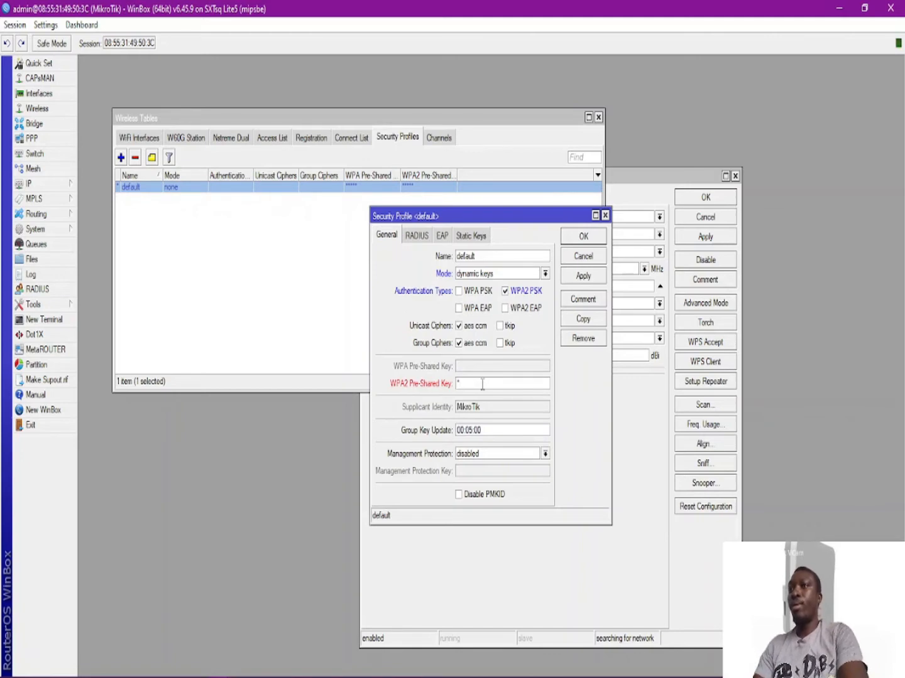
left_click(45, 24)
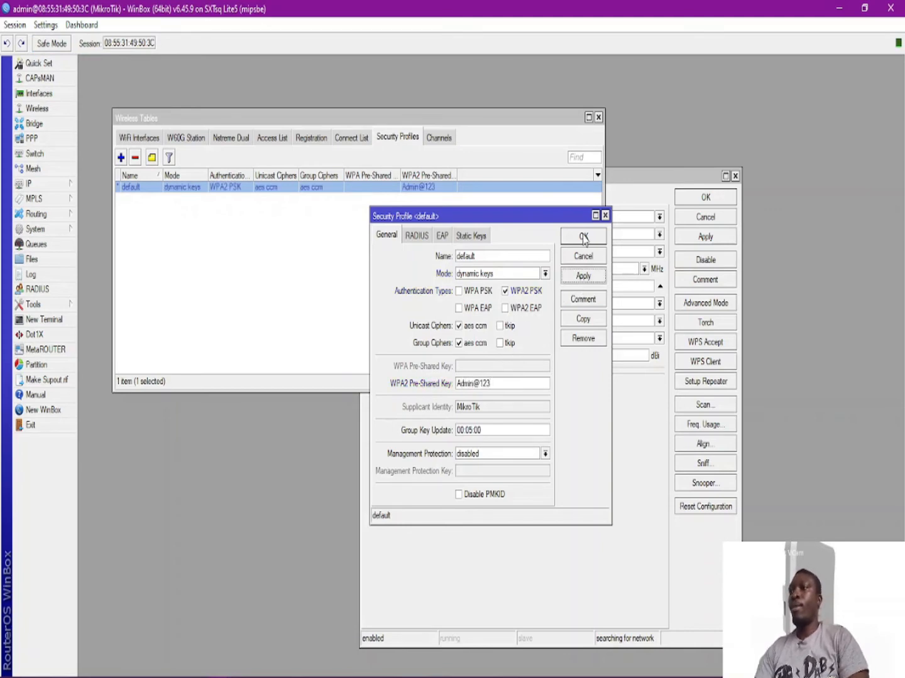
left_click(582, 236)
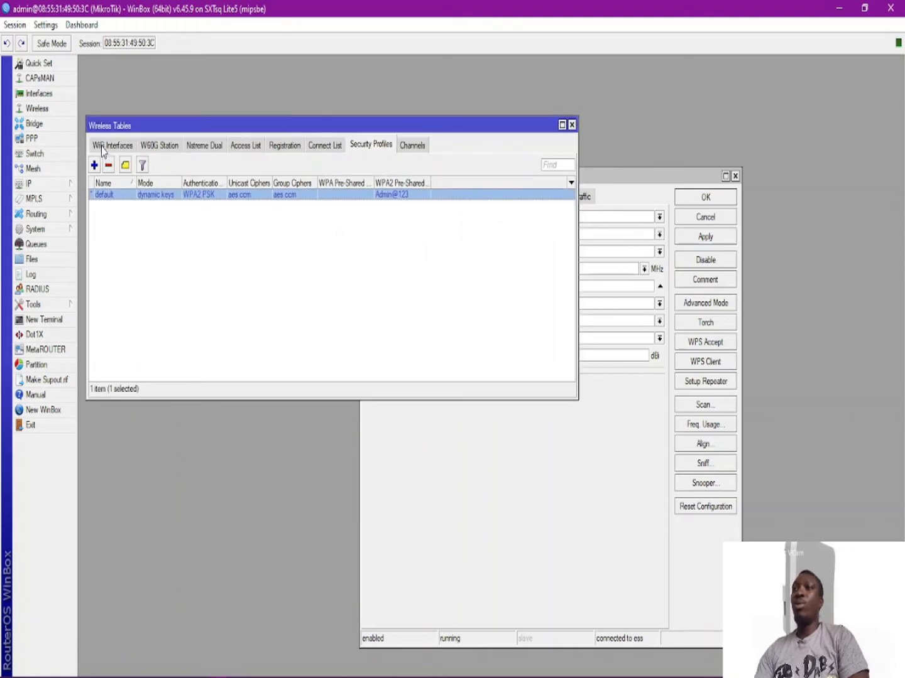
left_click(112, 146)
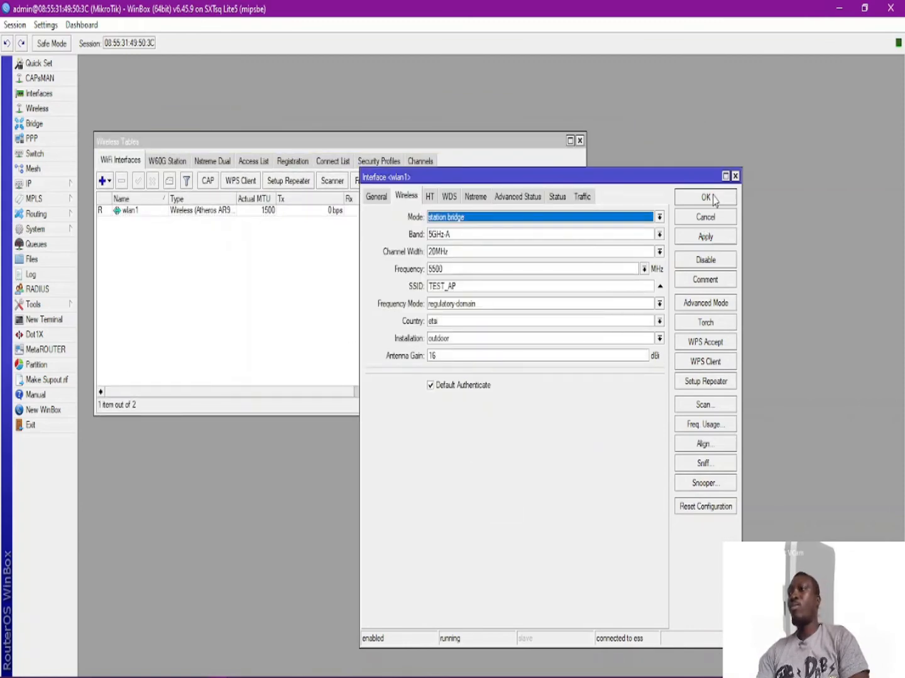
Save wlan1, then check its Traffic and Status showing the link to TEST_AP at about -32 dBm
left_click(705, 198)
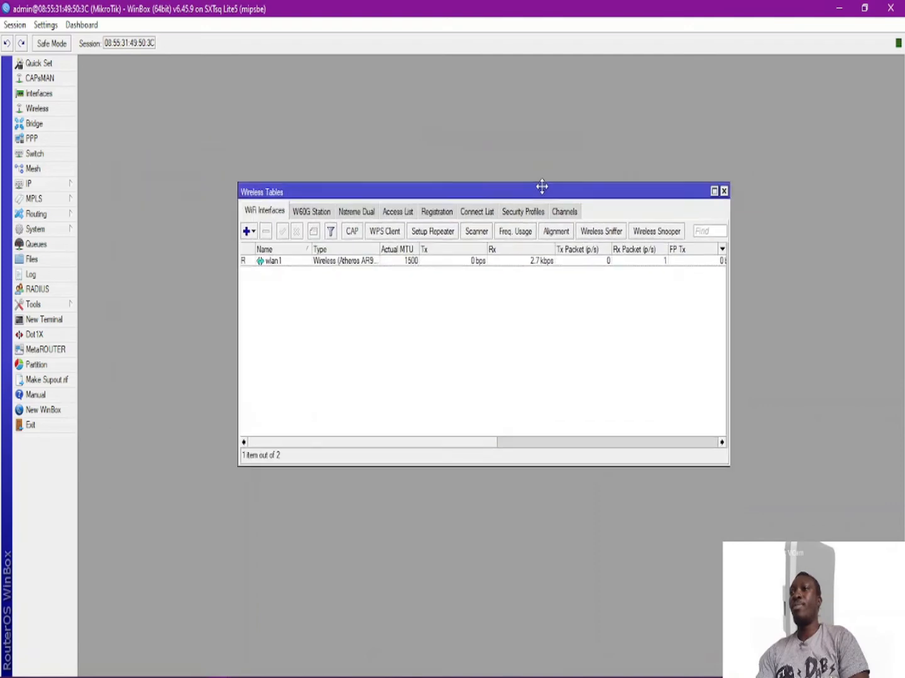
double_click(272, 260)
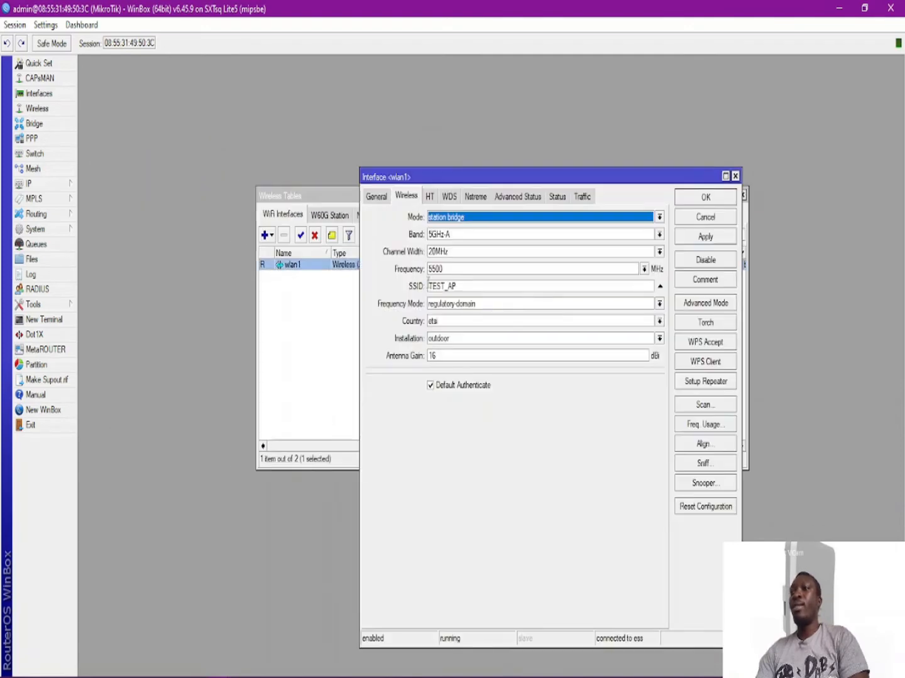
left_click(580, 196)
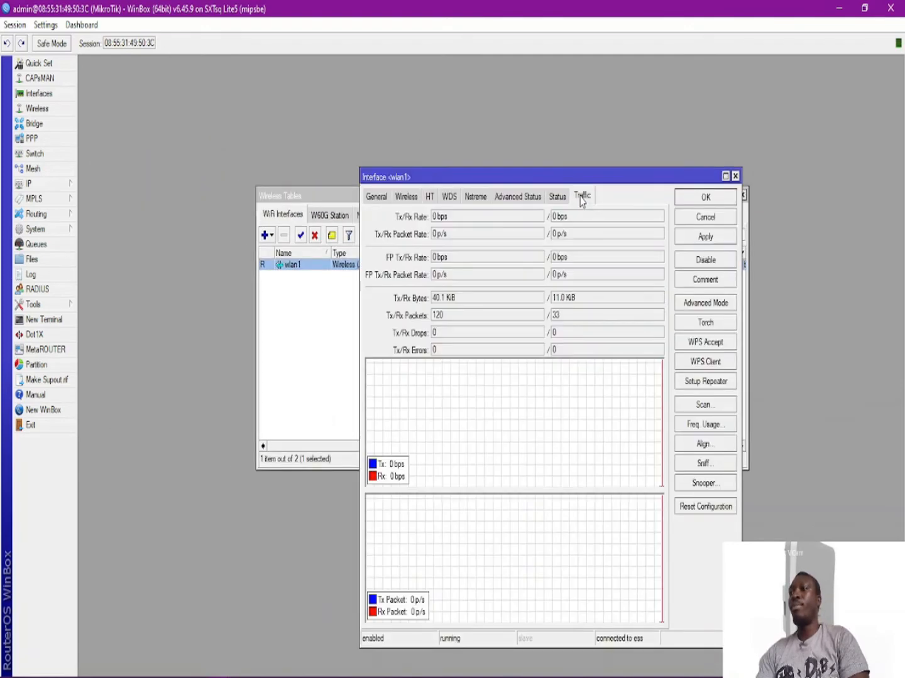
left_click(556, 196)
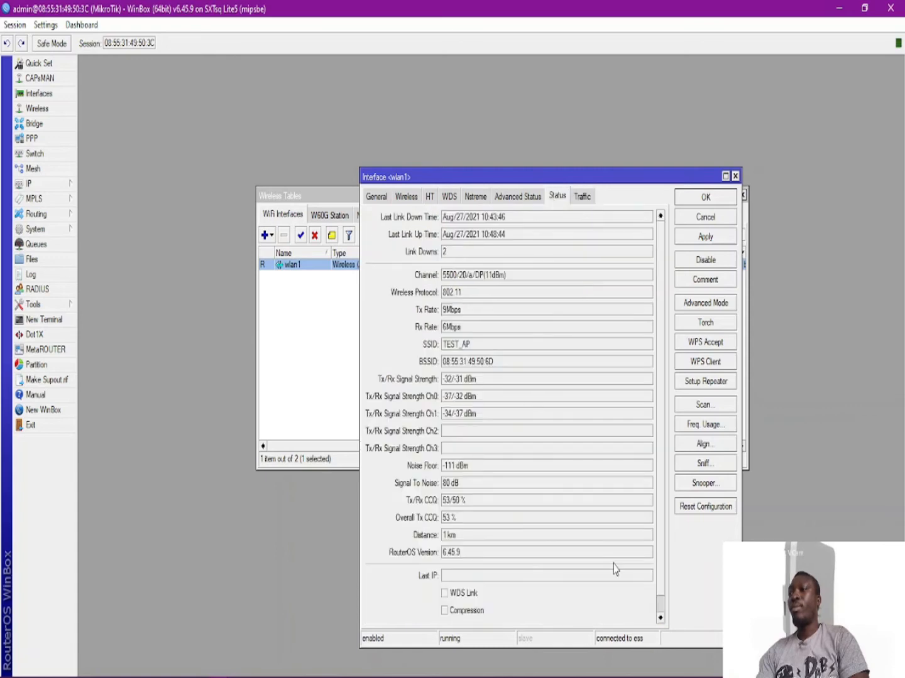
mouse_move(308, 78)
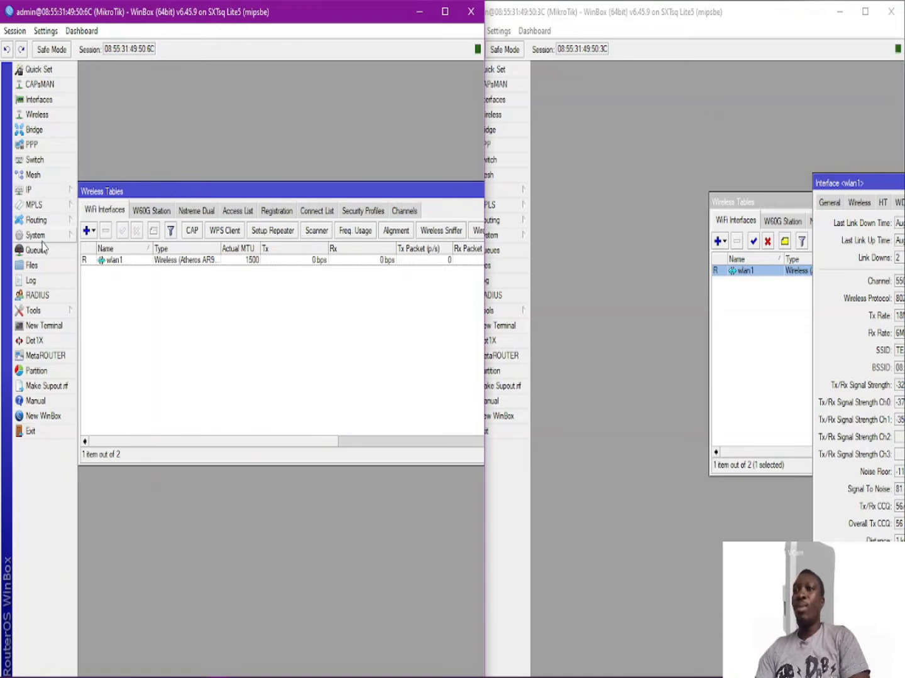
Check the first radio's log for the entry showing the second radio connected on wlan1
left_click(30, 280)
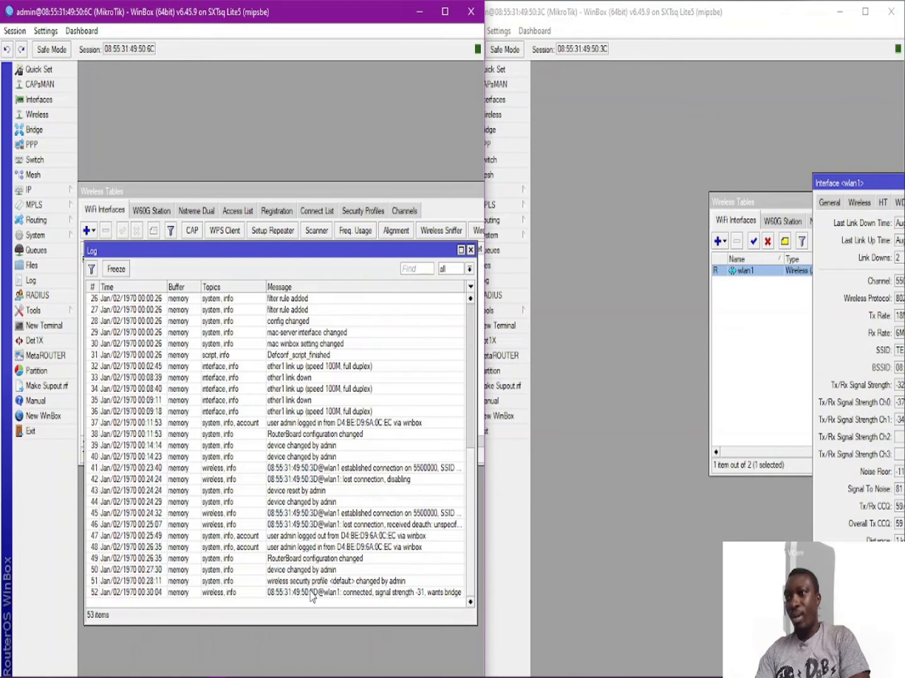
left_click(336, 593)
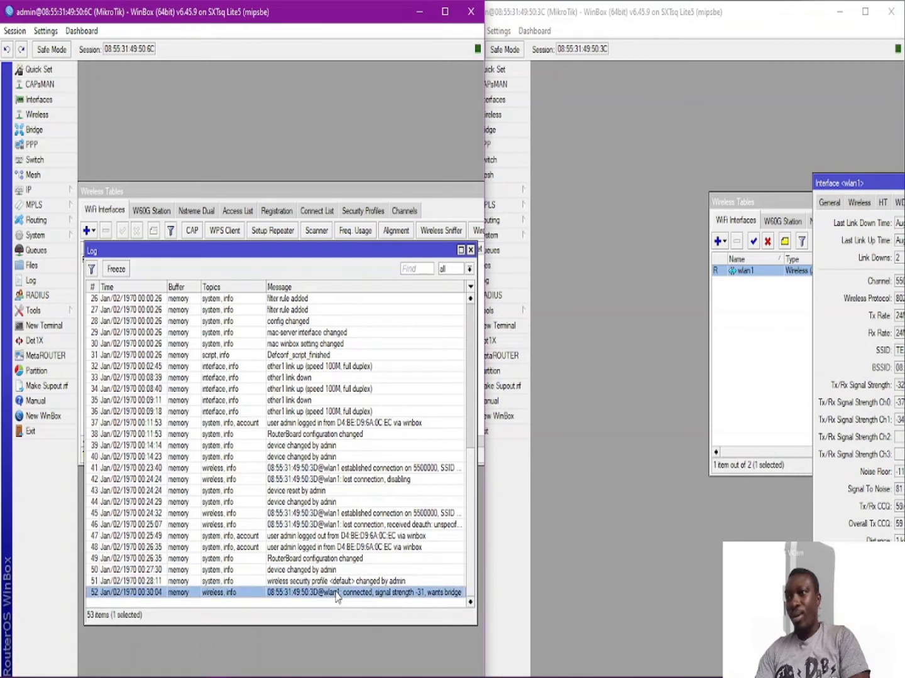
double_click(365, 593)
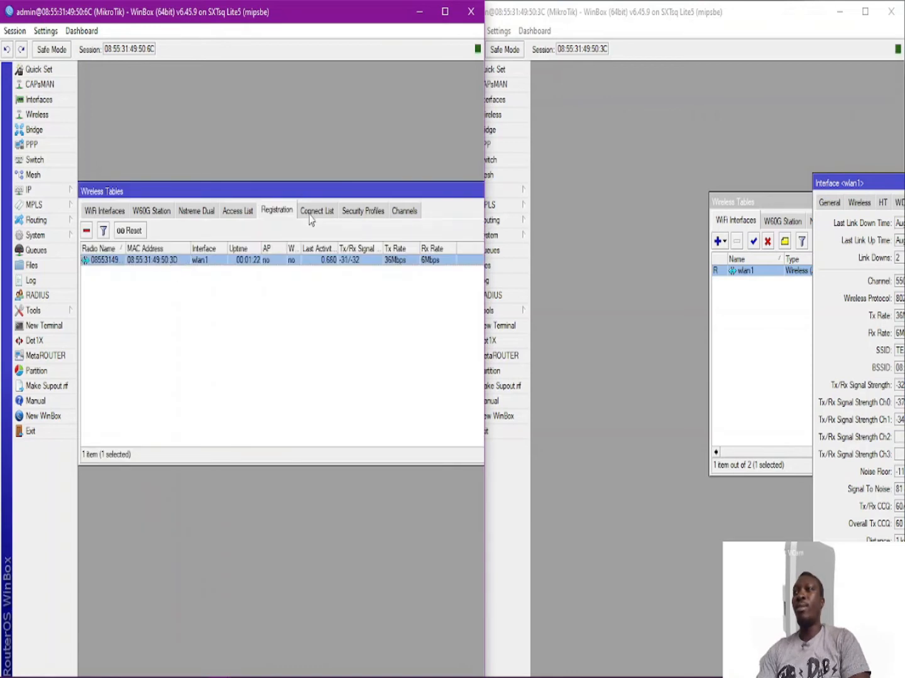
Check the AP's station list and wlan1 settings, bridge mode with SSID TEST_AP
left_click(150, 211)
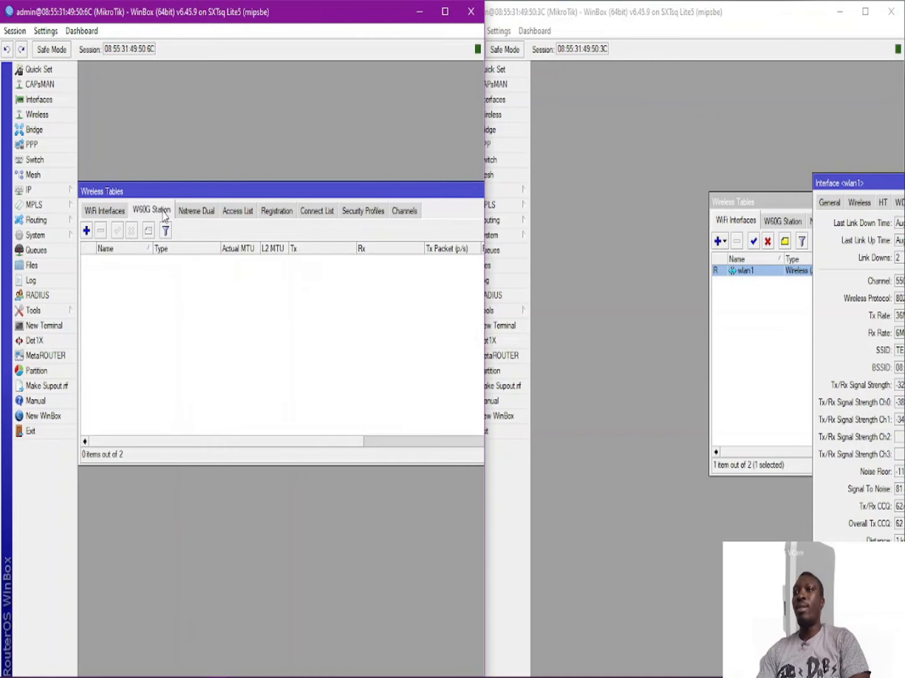
left_click(104, 211)
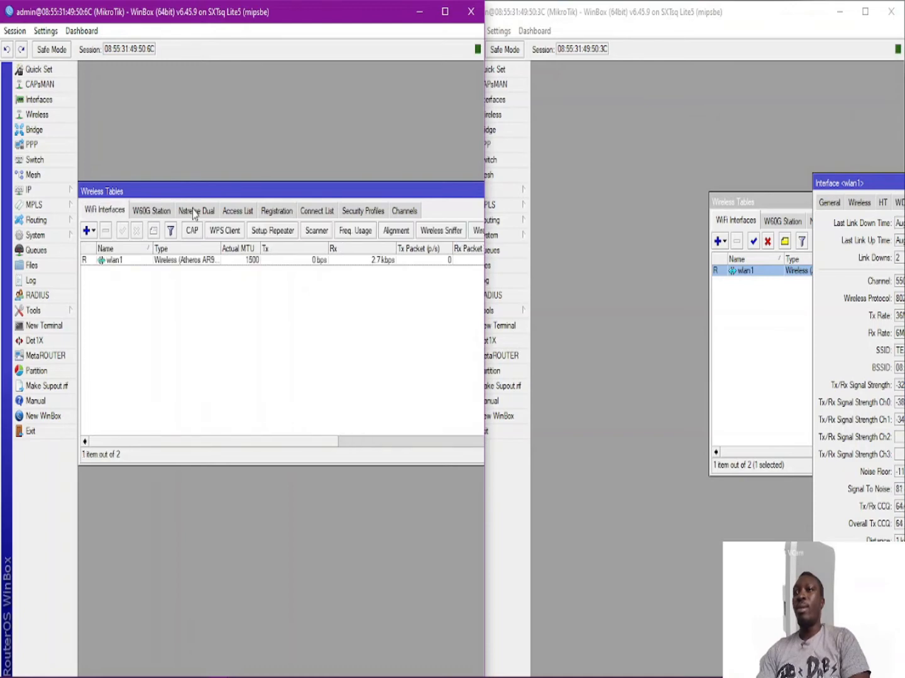
double_click(113, 259)
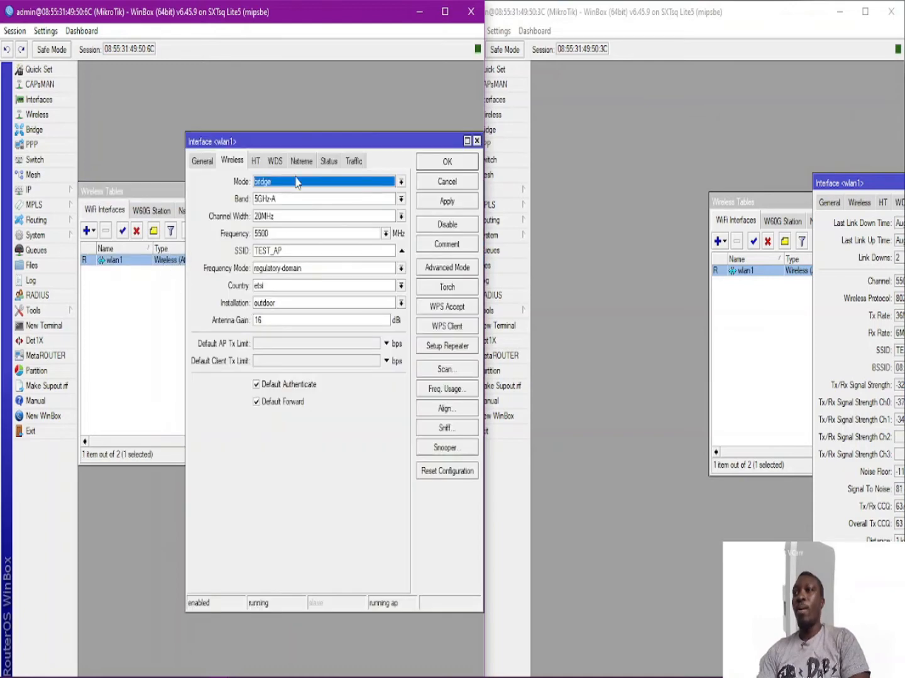
left_click(329, 161)
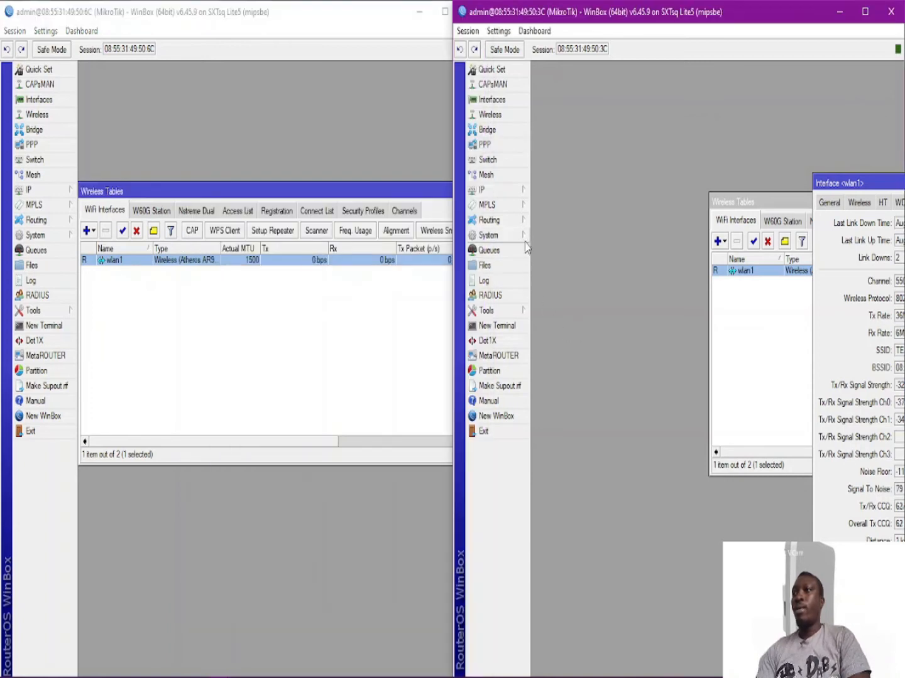
Change the station's defconf ether1 address from 192.168.88.1/24 to 192.168.88.3/24
left_click(482, 190)
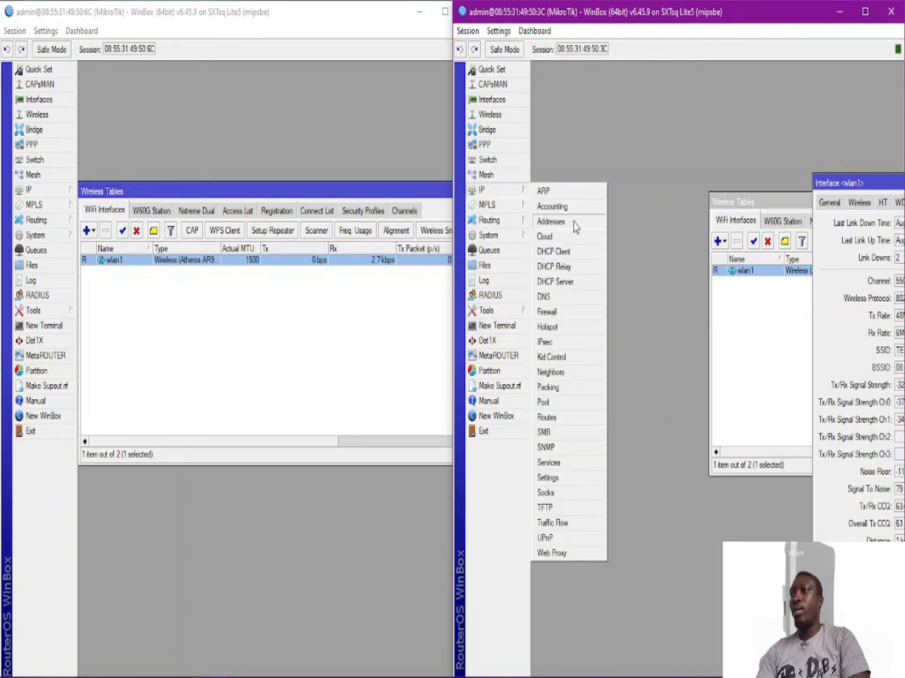
left_click(550, 221)
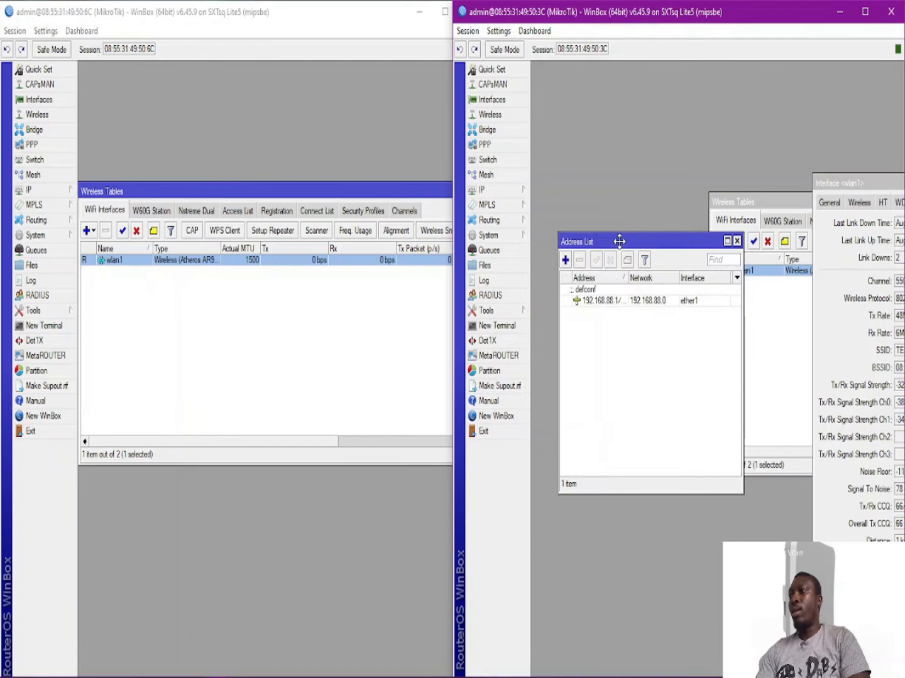
double_click(601, 300)
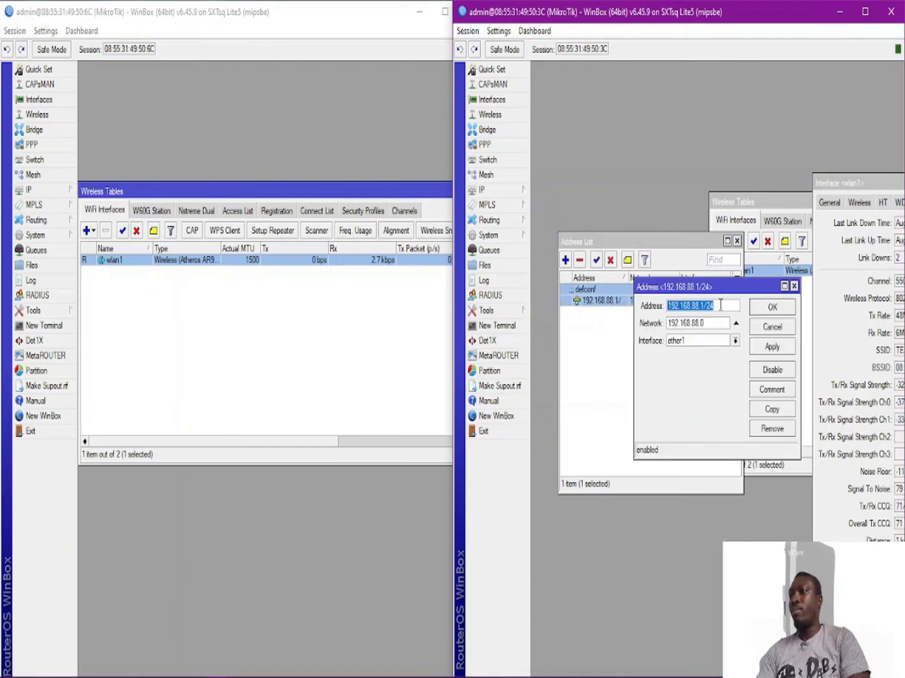
left_click(697, 306)
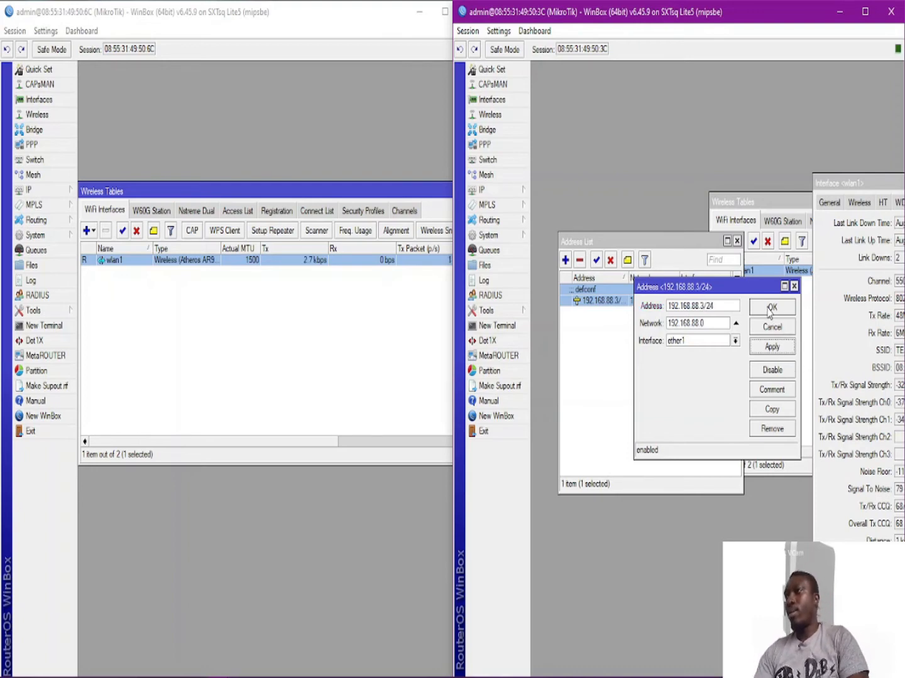
left_click(772, 307)
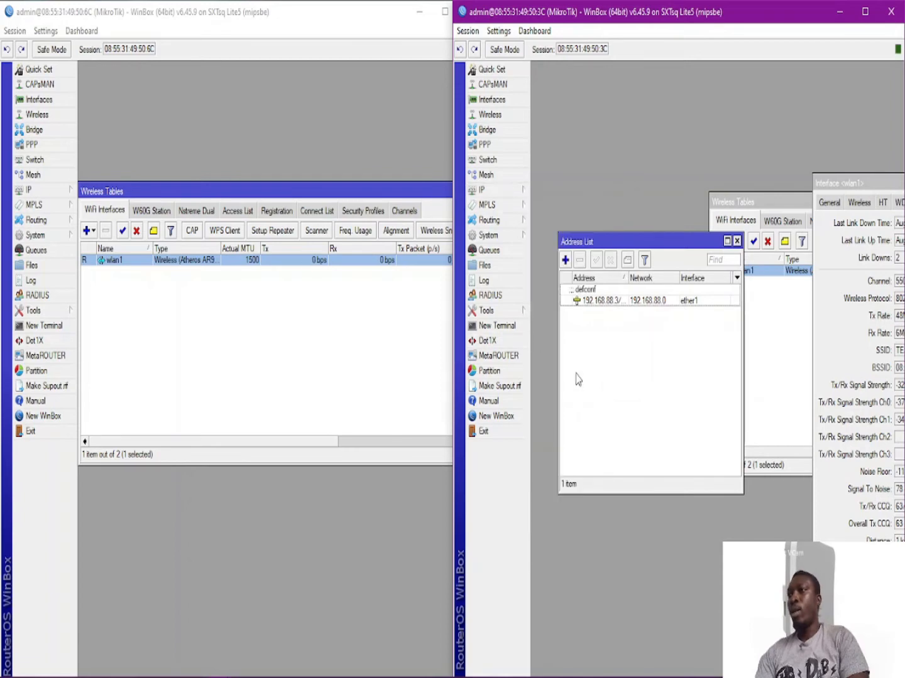
left_click(736, 242)
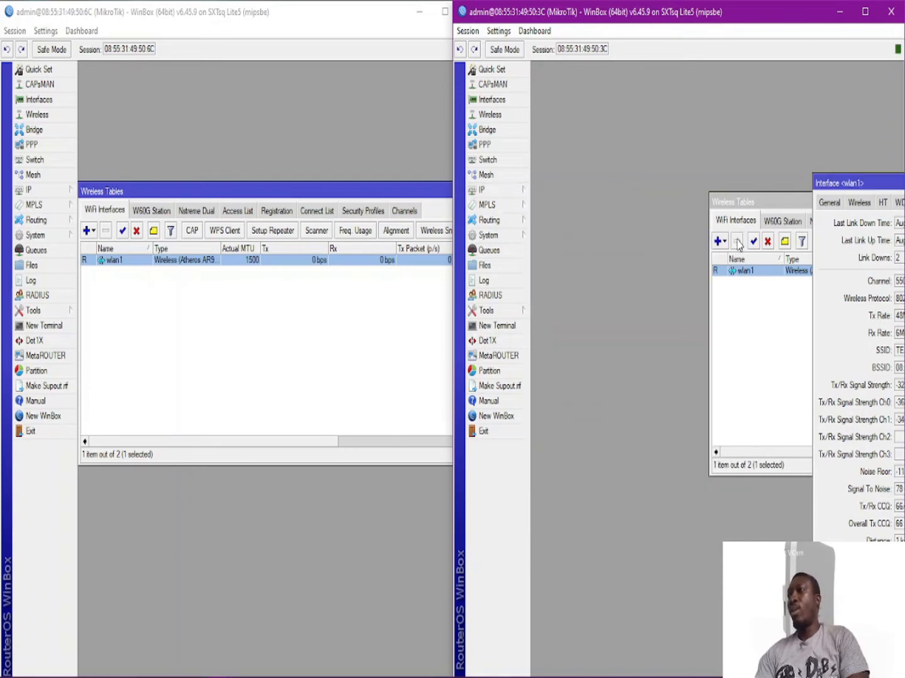
Reboot the station from System > Reboot, disconnecting its WinBox session
left_click(487, 235)
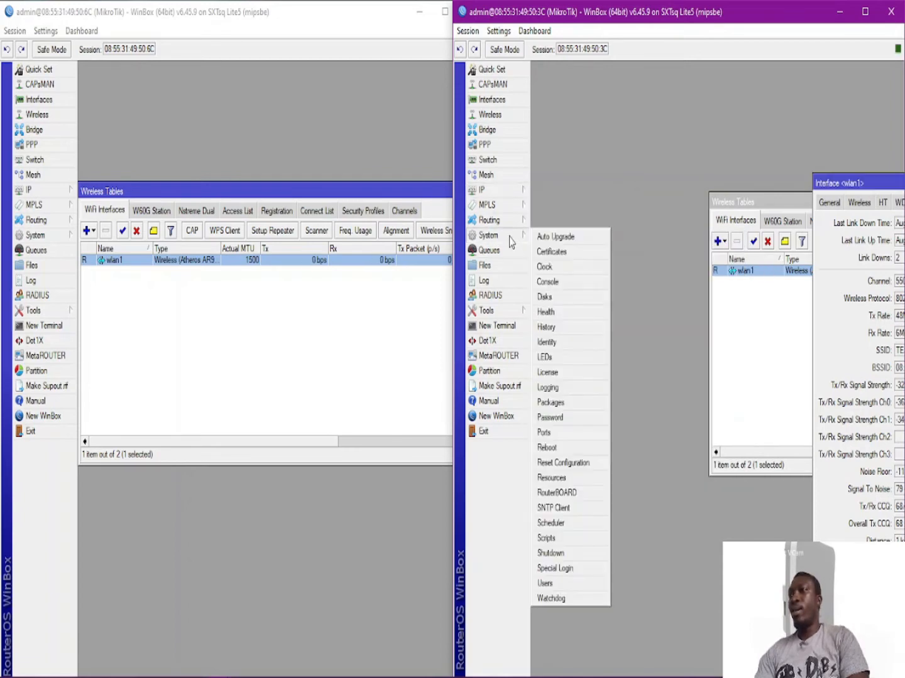
left_click(545, 447)
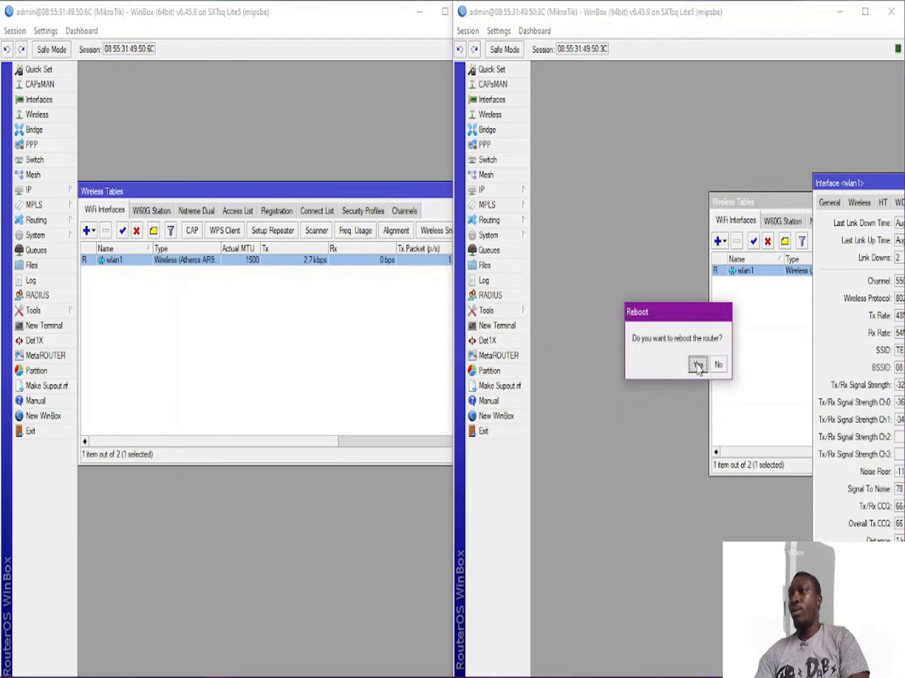
left_click(697, 364)
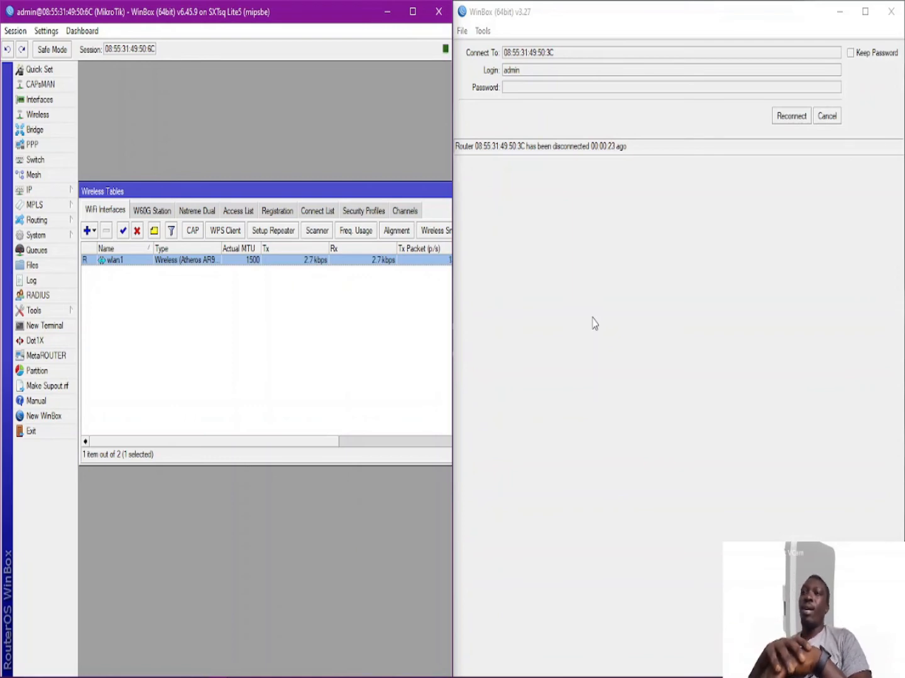
Reconnect WinBox to the rebooted station at 192.168.88.3 with wlan1 running
left_click(790, 116)
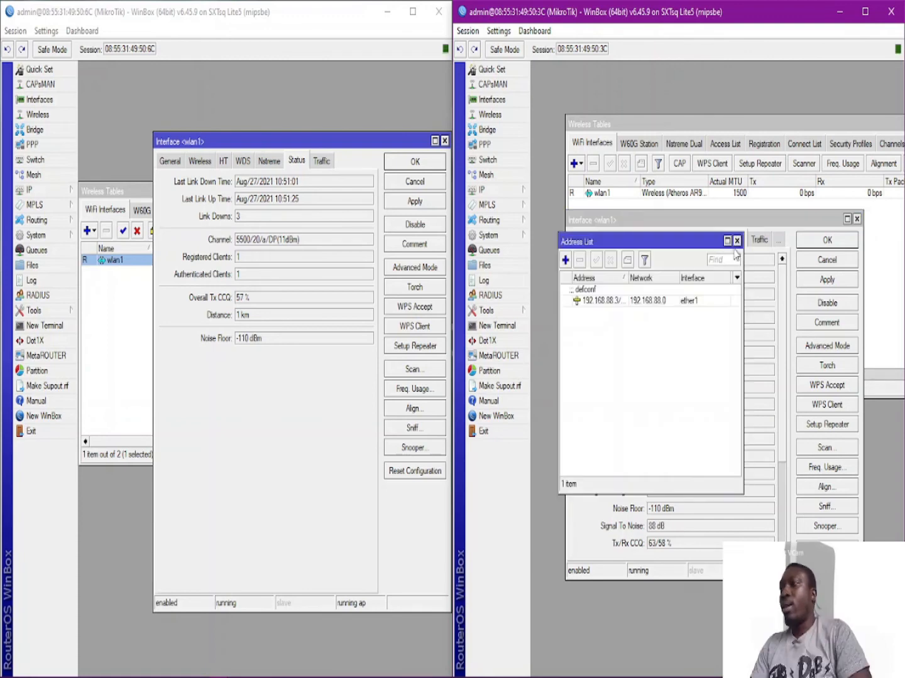
Close the station's address list and briefly check the access point's IP Scan tool
left_click(736, 241)
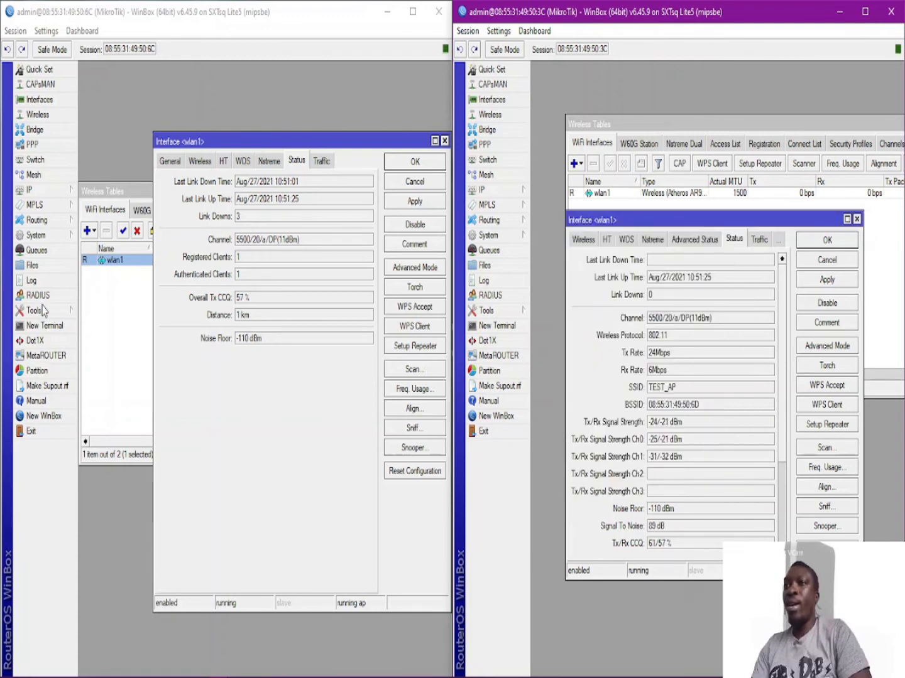
left_click(35, 310)
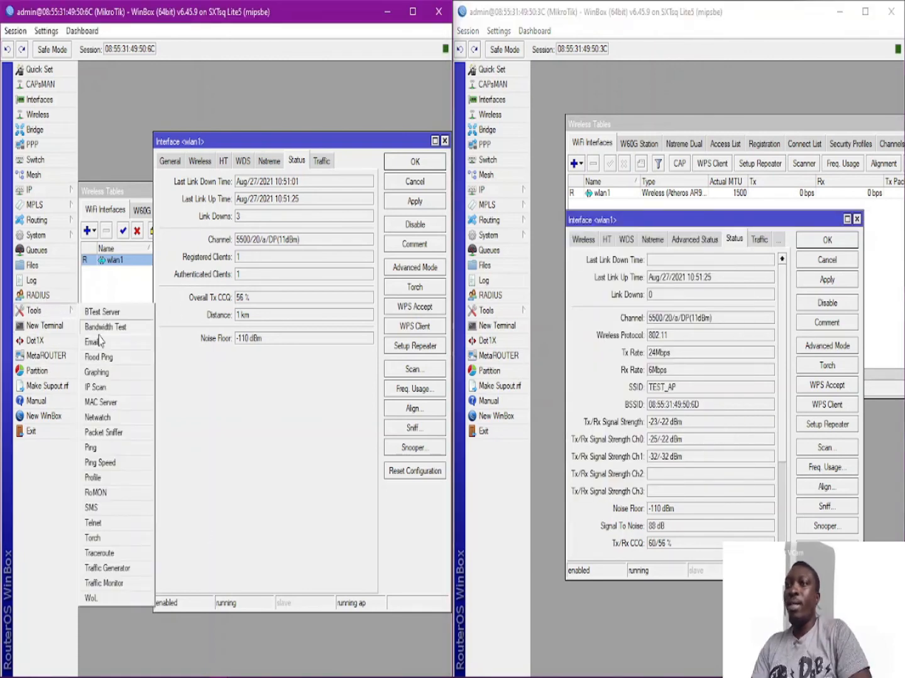
left_click(95, 387)
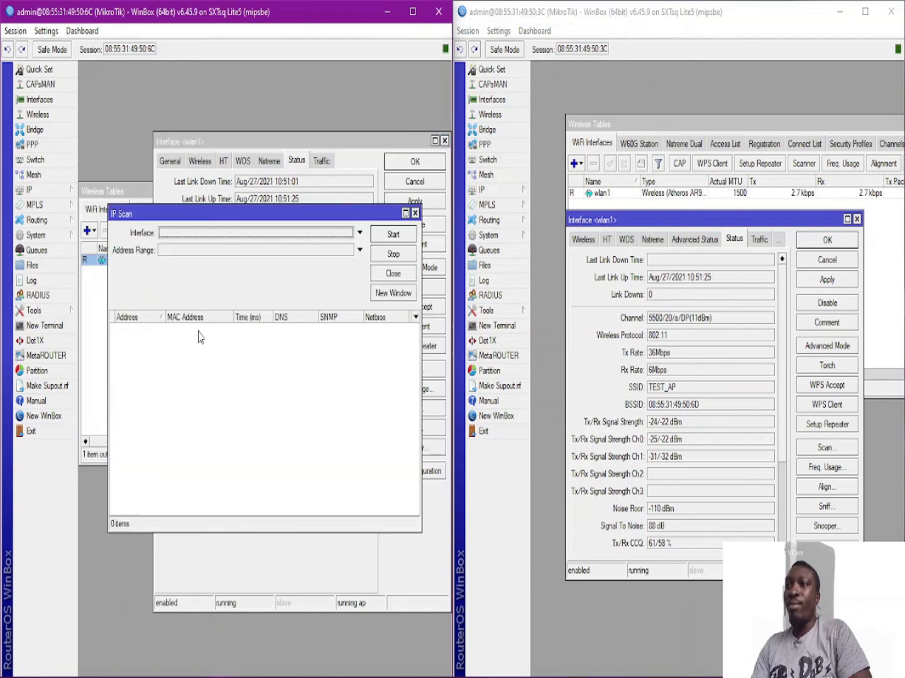
left_click(392, 274)
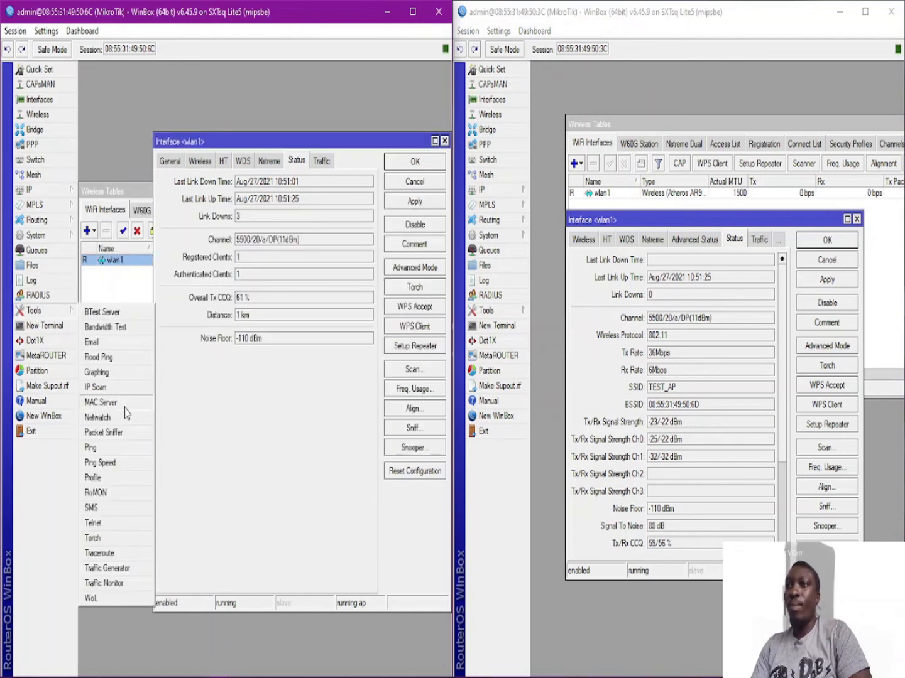
Ping 192.168.88.3 from the access point, getting 12 of 12 replies with 0% loss
left_click(91, 447)
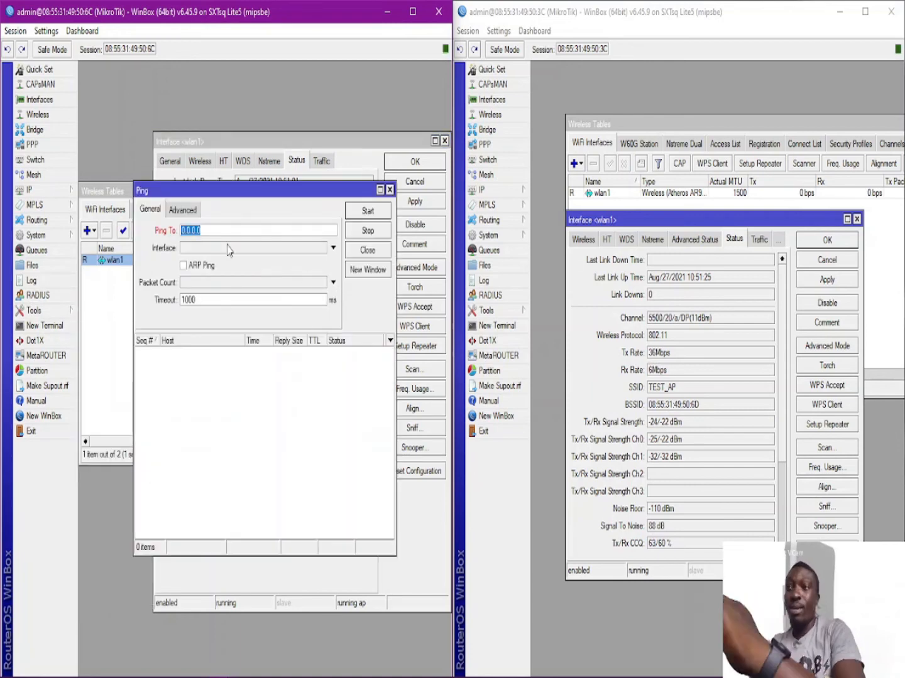
type("192.168.88.")
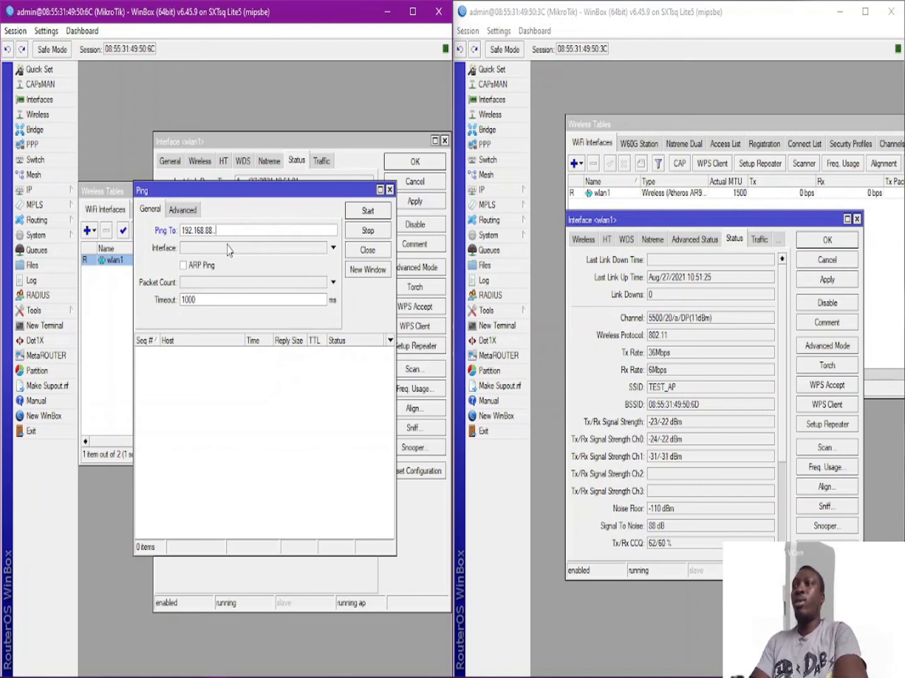
left_click(367, 211)
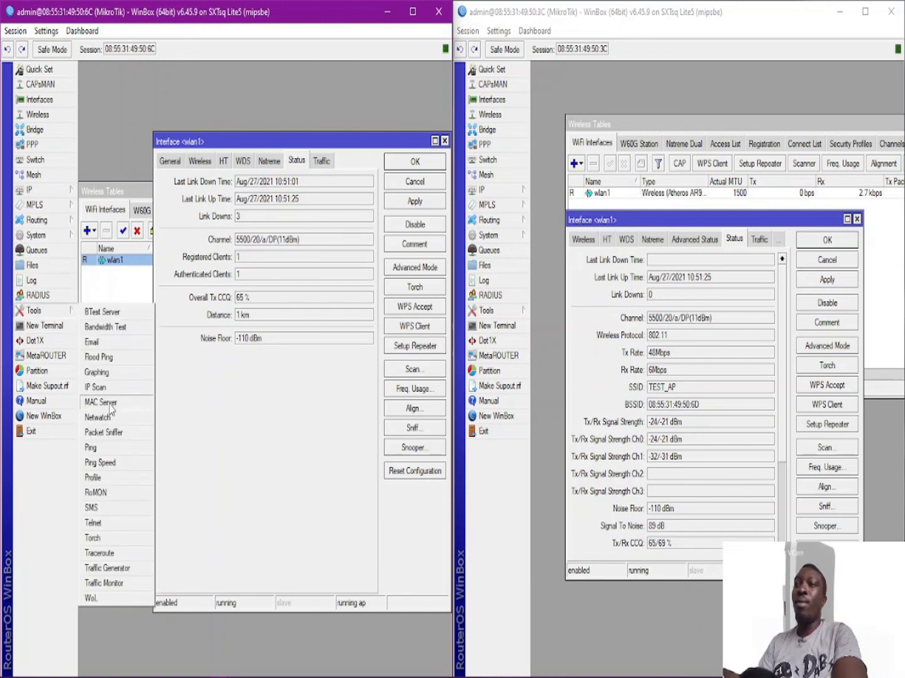
left_click(91, 447)
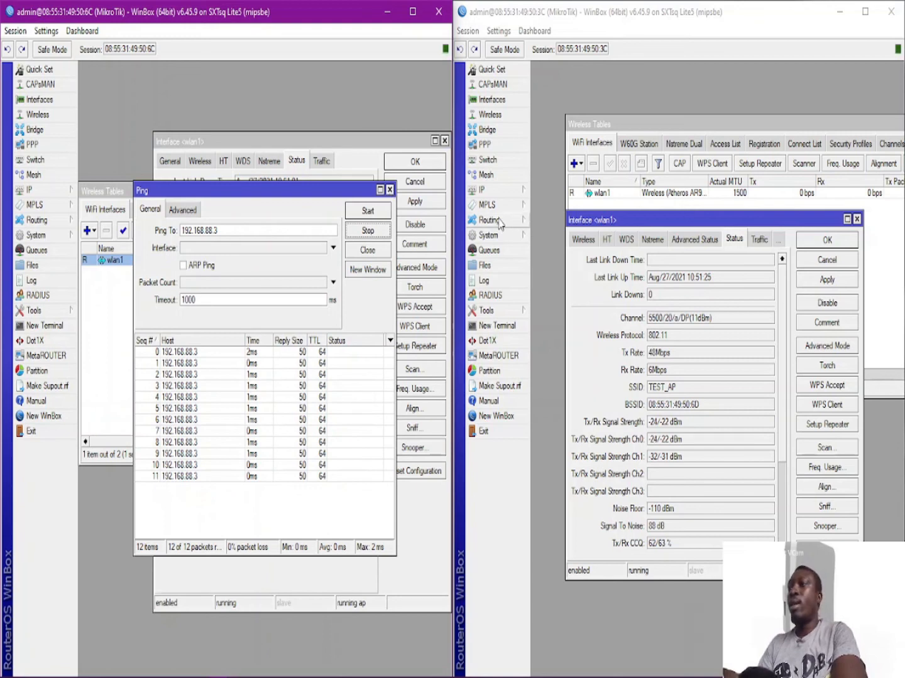
left_click(486, 310)
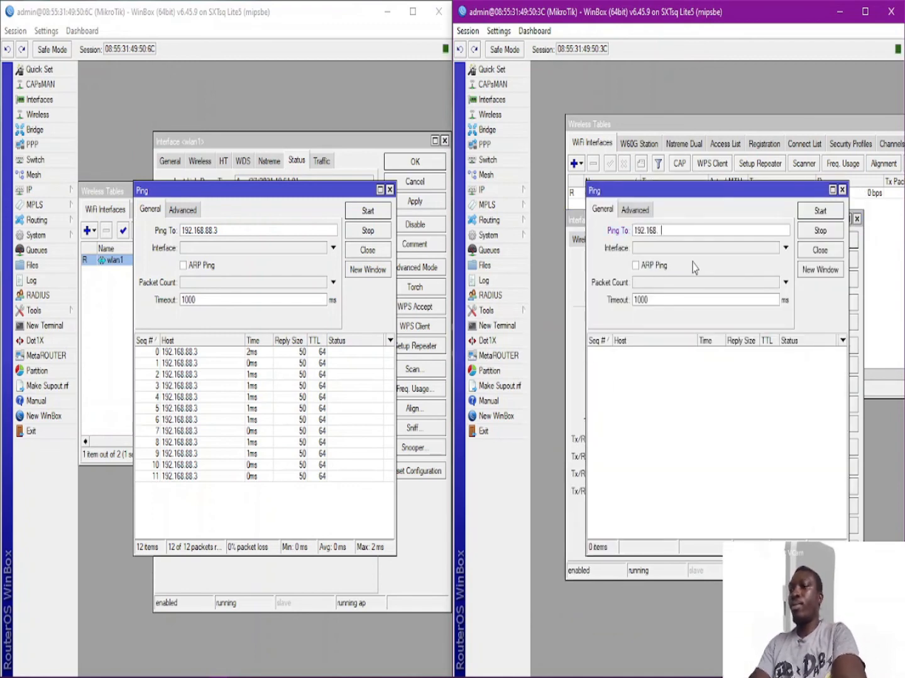
Ping 192.168.88.1 from the station, getting 13 of 13 replies, then close its Ping window
left_click(819, 211)
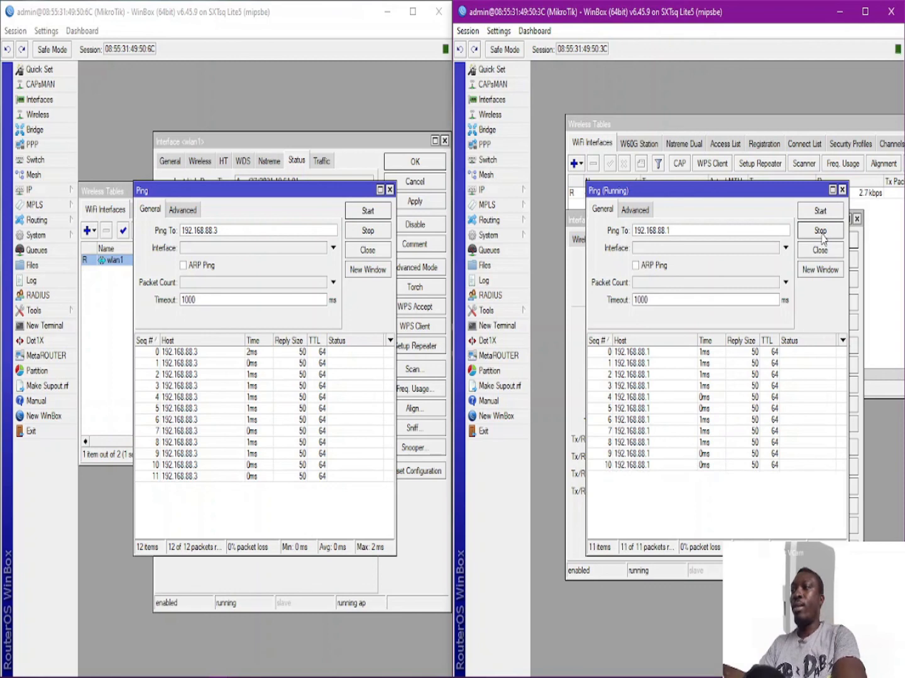
left_click(819, 231)
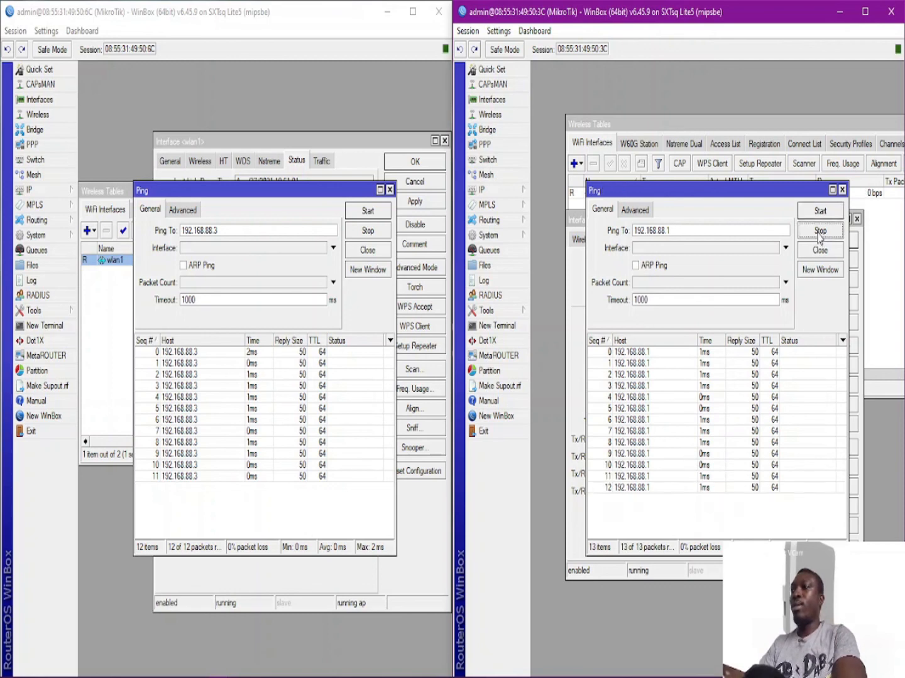
mouse_move(844, 196)
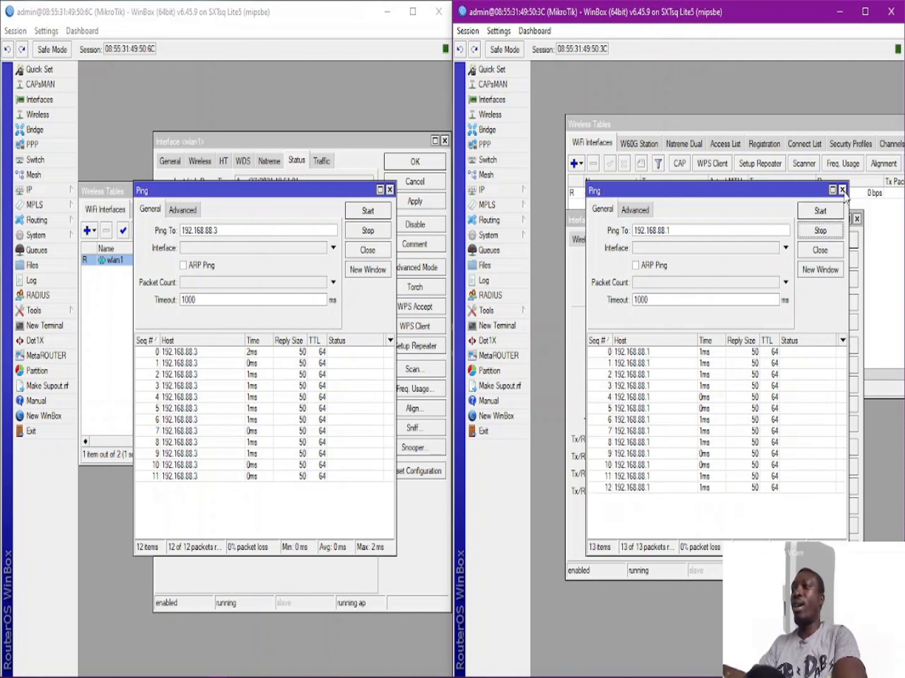
left_click(842, 189)
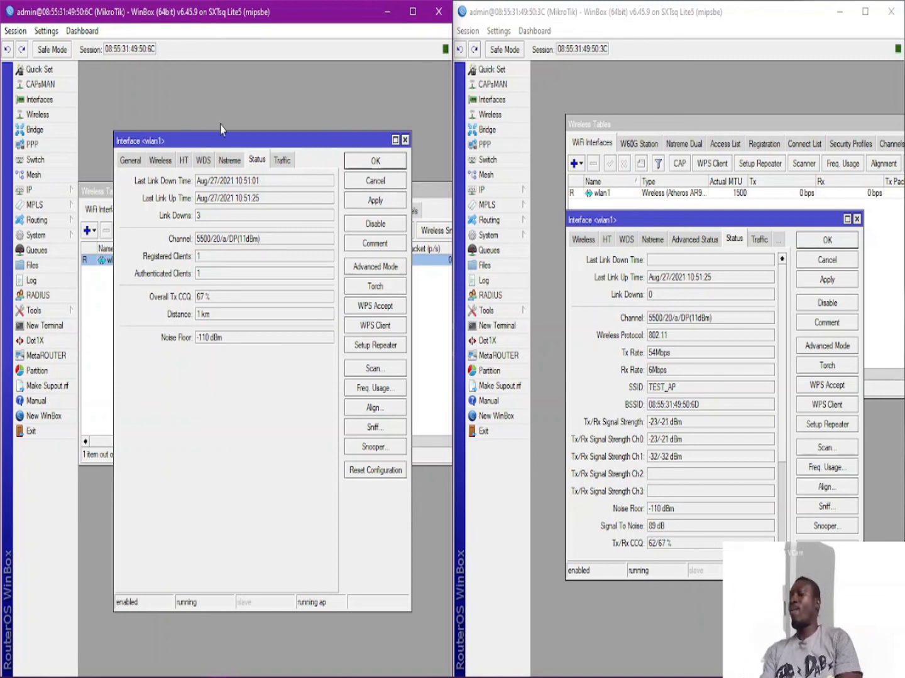
Reposition the access point's wlan1 status panel so both radios' wlan1 statuses sit side by side
left_click_drag(219, 141, 326, 134)
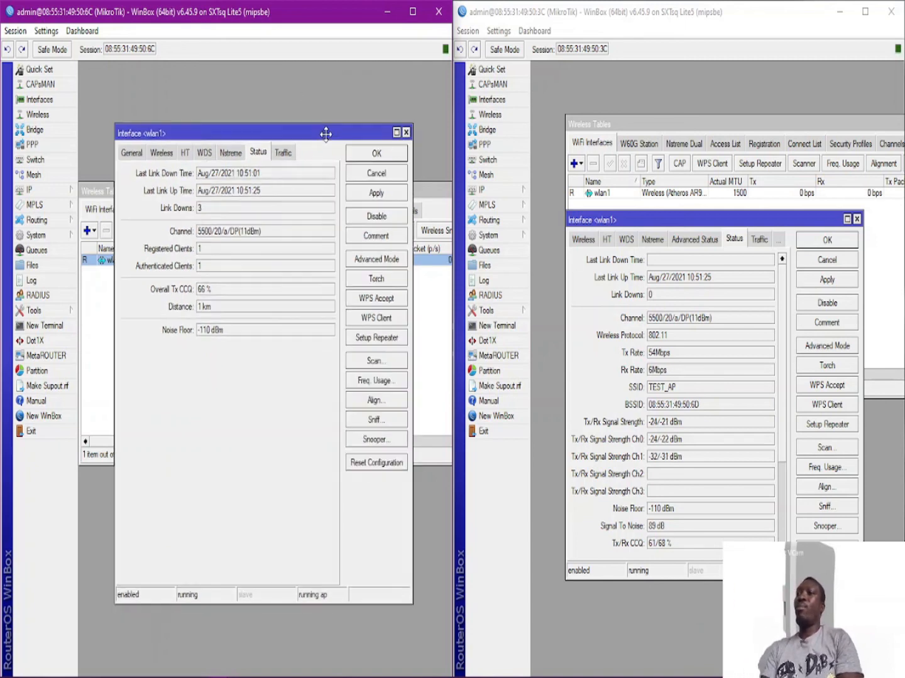